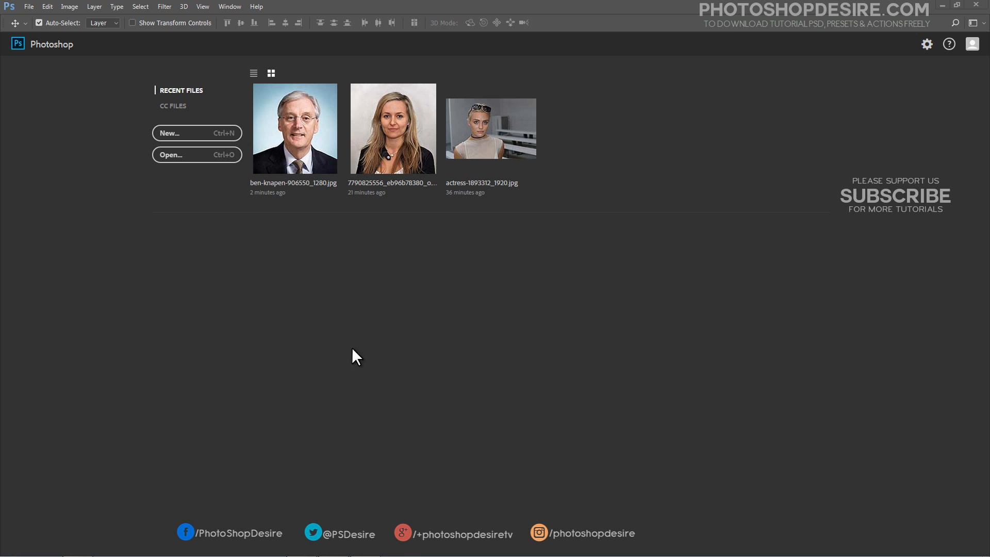
- Open the suit portrait and name a new action set 'PSDESIRE - STUDIO PASSPORT'
double_click(294, 128)
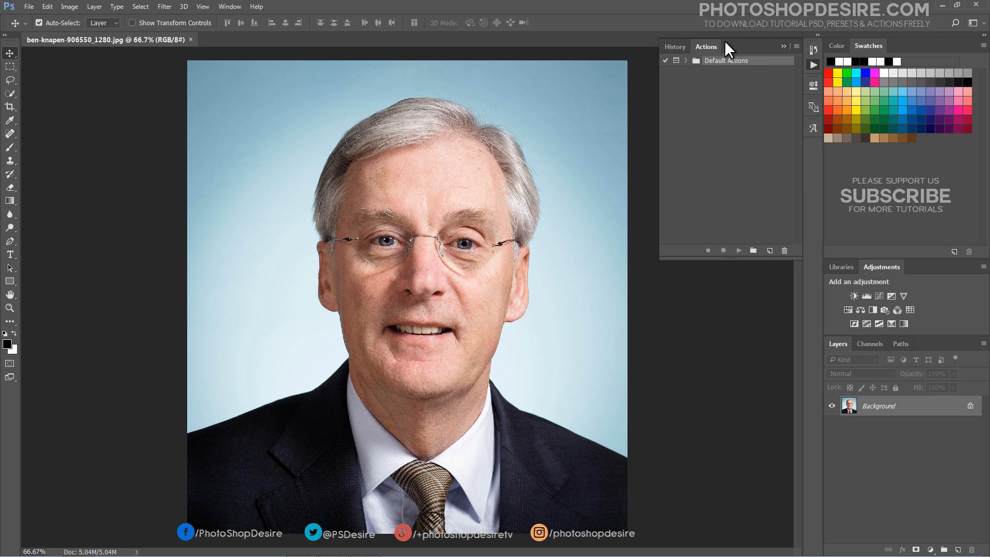
left_click(752, 251)
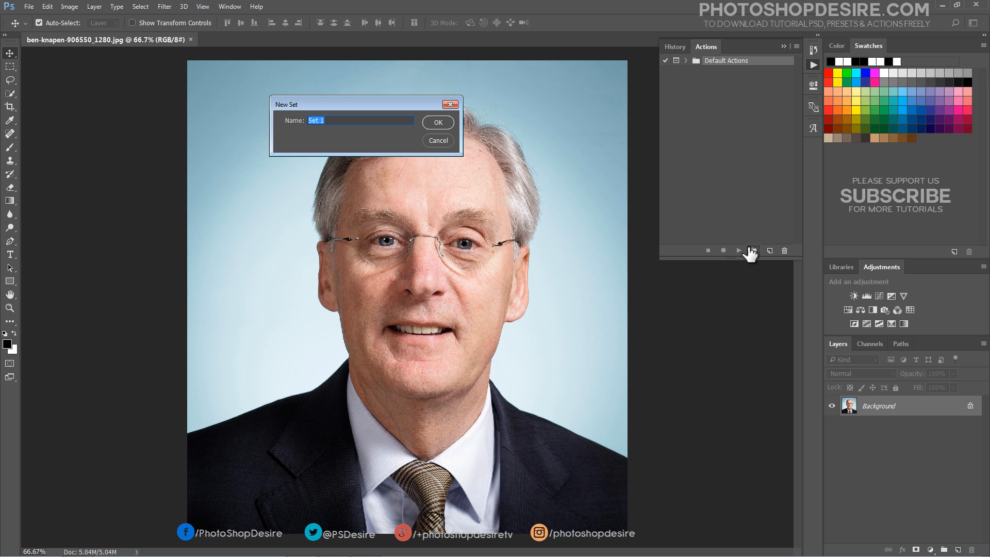
type("PSDESIRE - S")
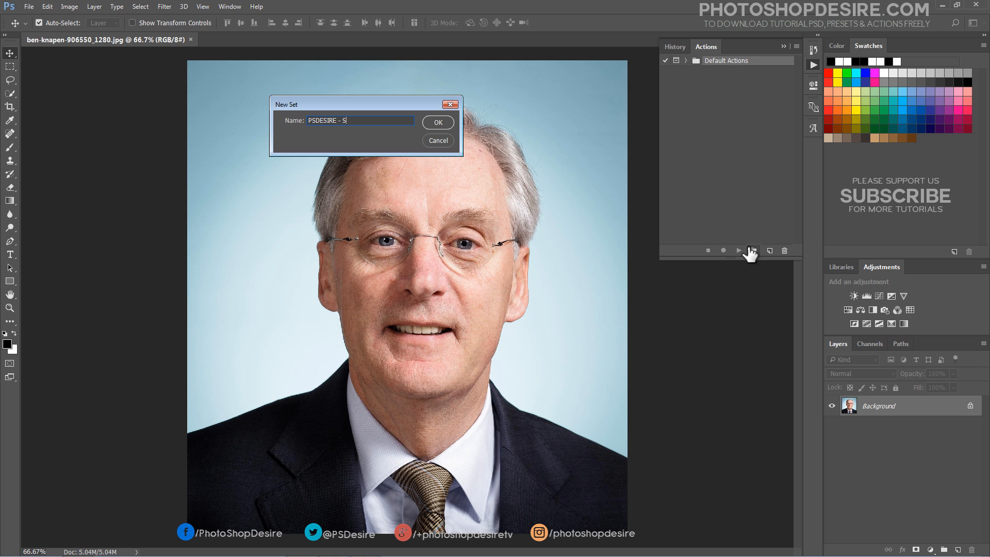
type("TUDIO PASSPORT")
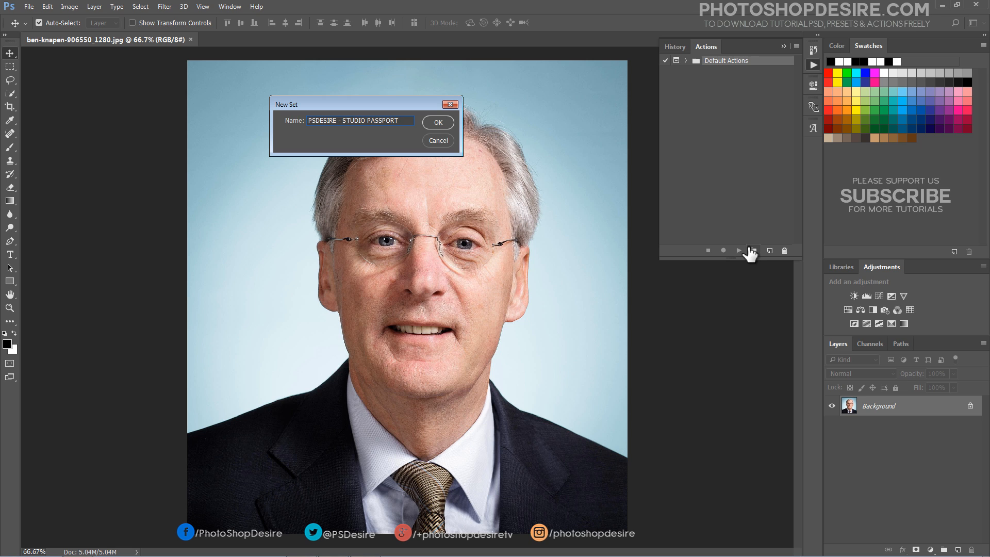
- Confirm the set, start recording a new action in it, and select all of the portrait
left_click(437, 122)
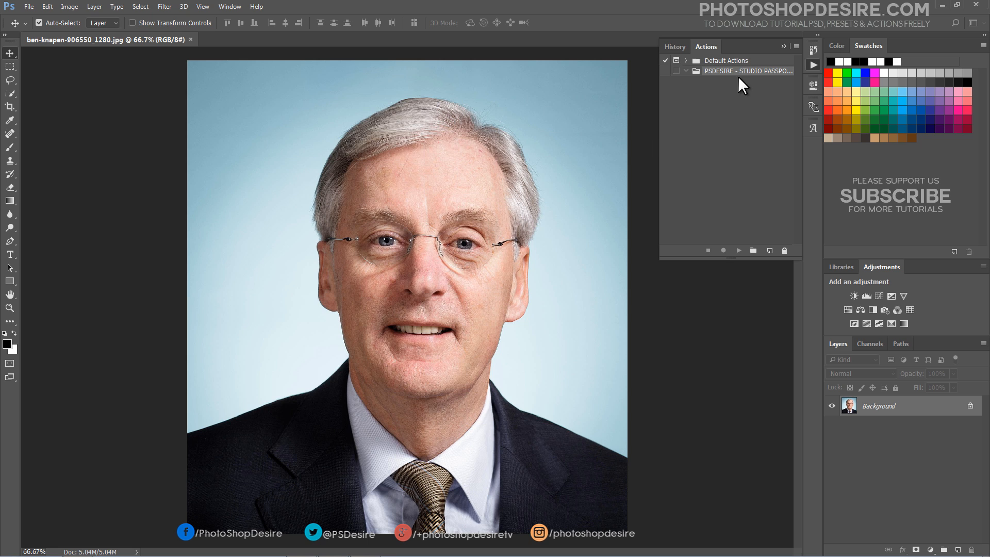
left_click(769, 251)
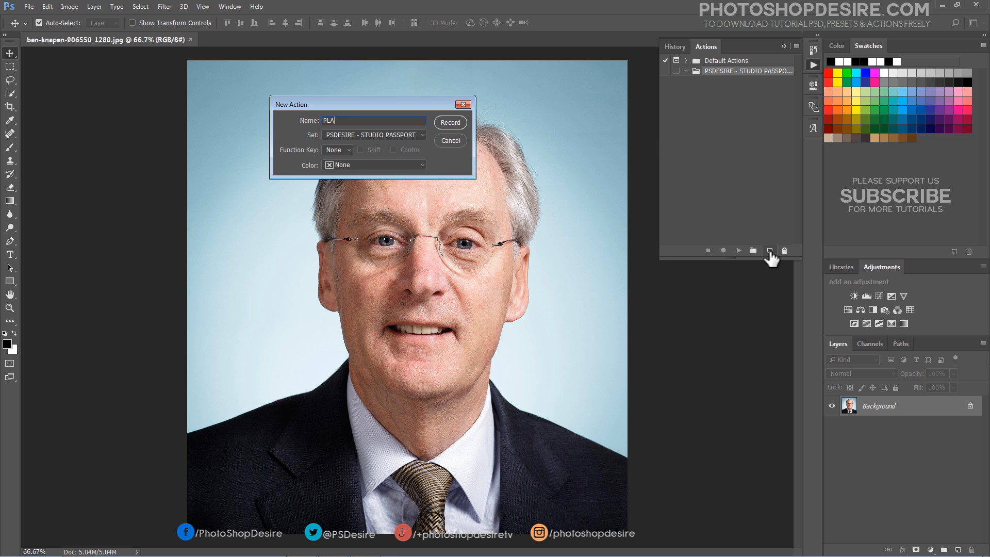
left_click(450, 123)
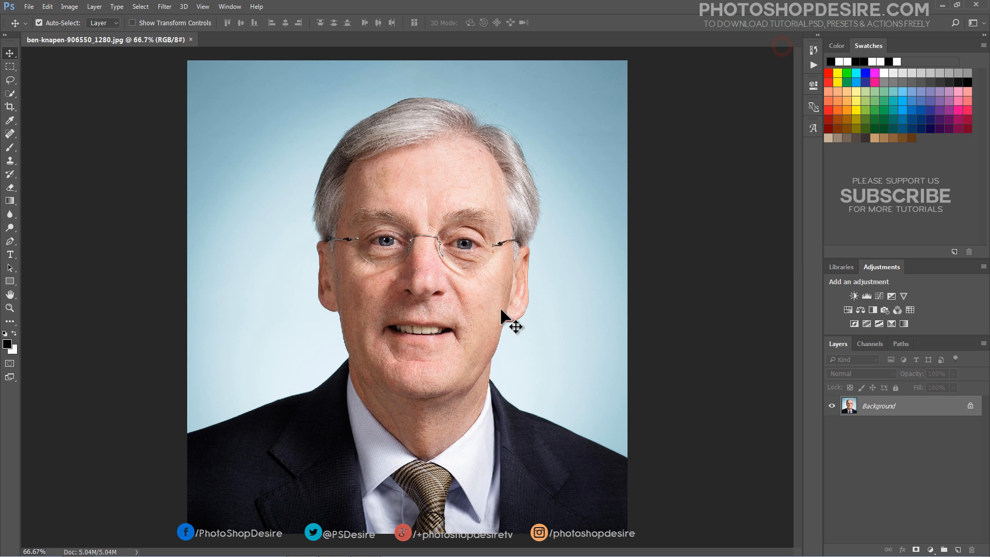
mouse_move(151, 36)
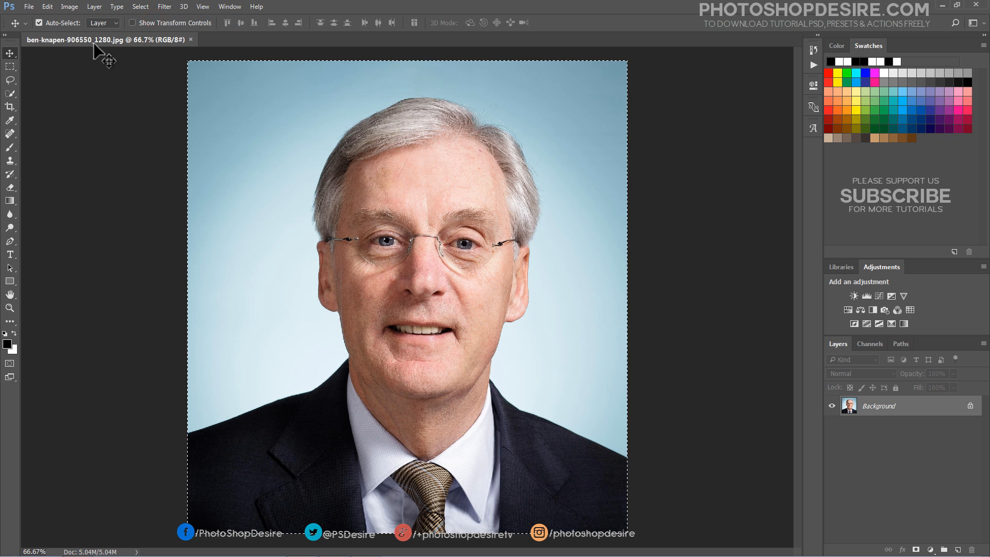
left_click(47, 7)
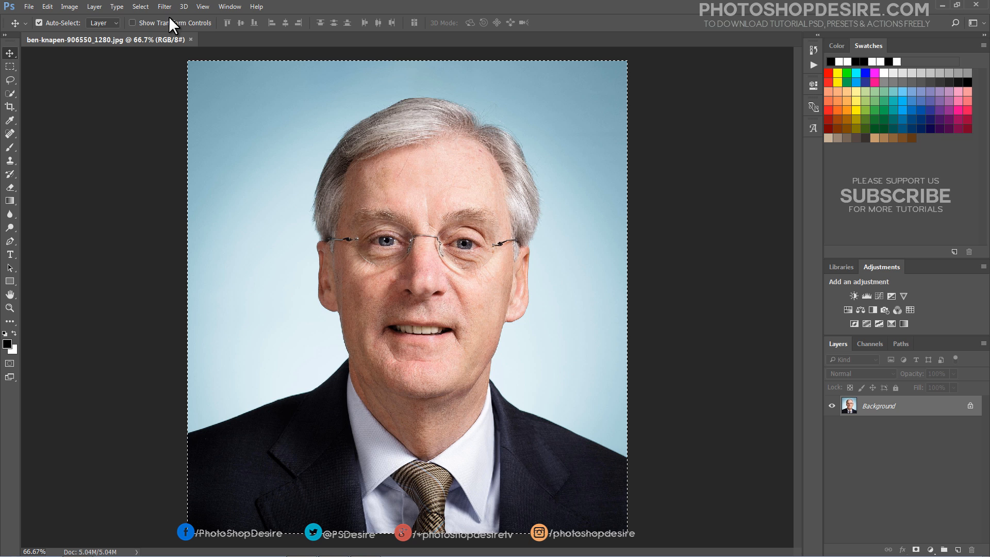
- Create a new blank document 35 × 45 mm at 300 pixels per inch
left_click(29, 6)
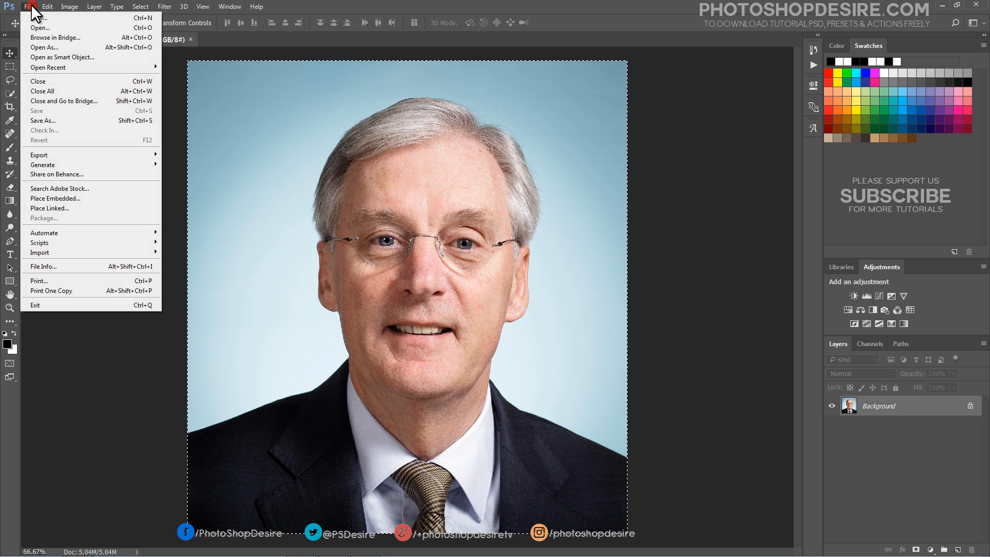
left_click(38, 17)
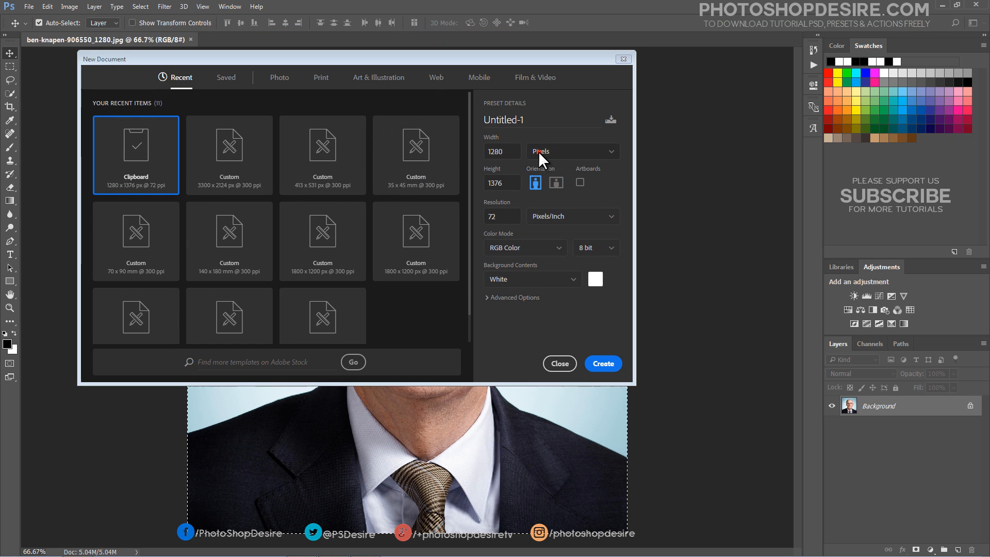
left_click(570, 151)
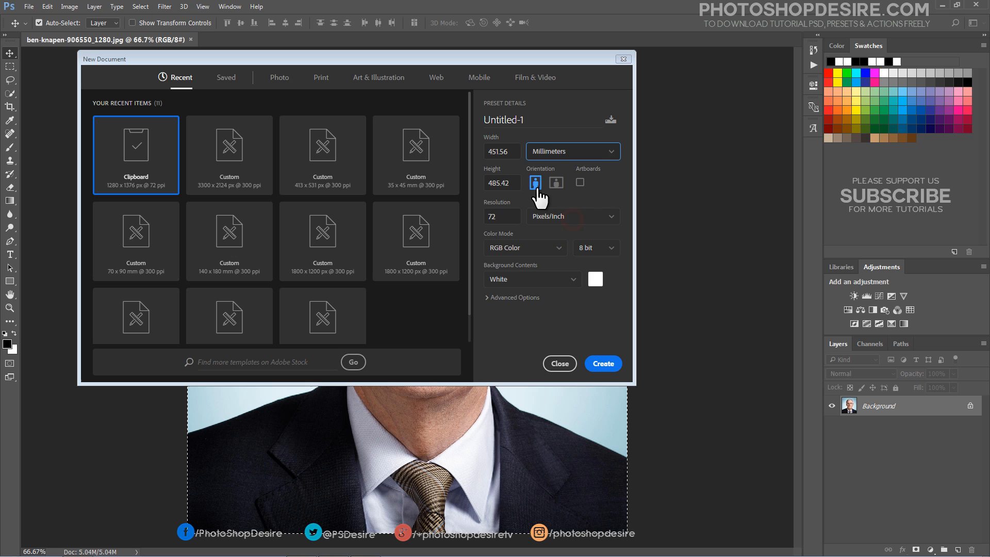
left_click(502, 151)
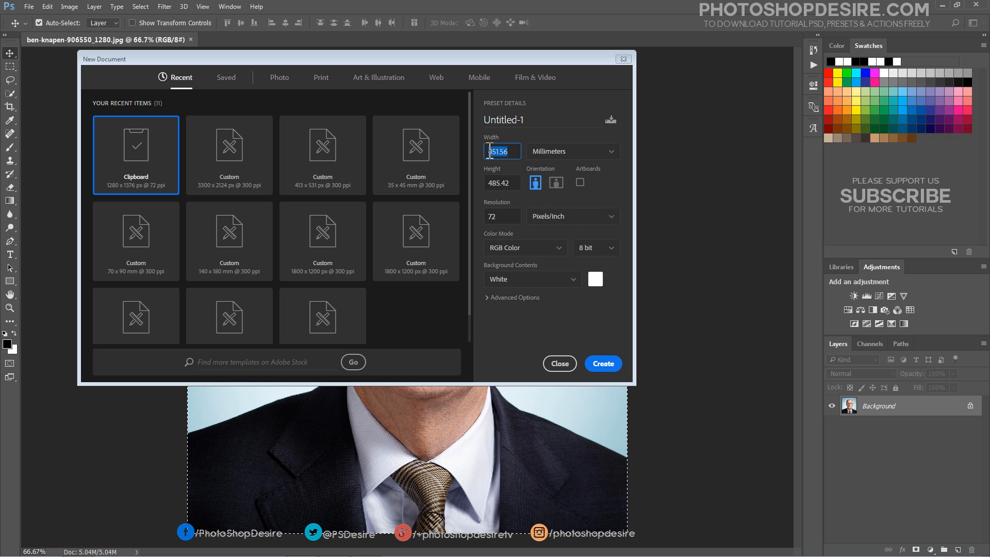
type("35")
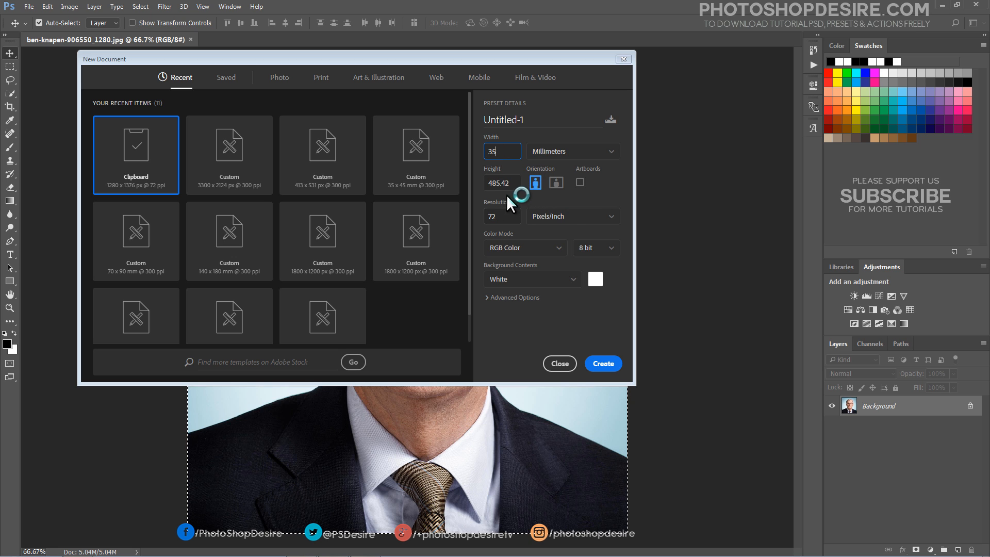
type("45")
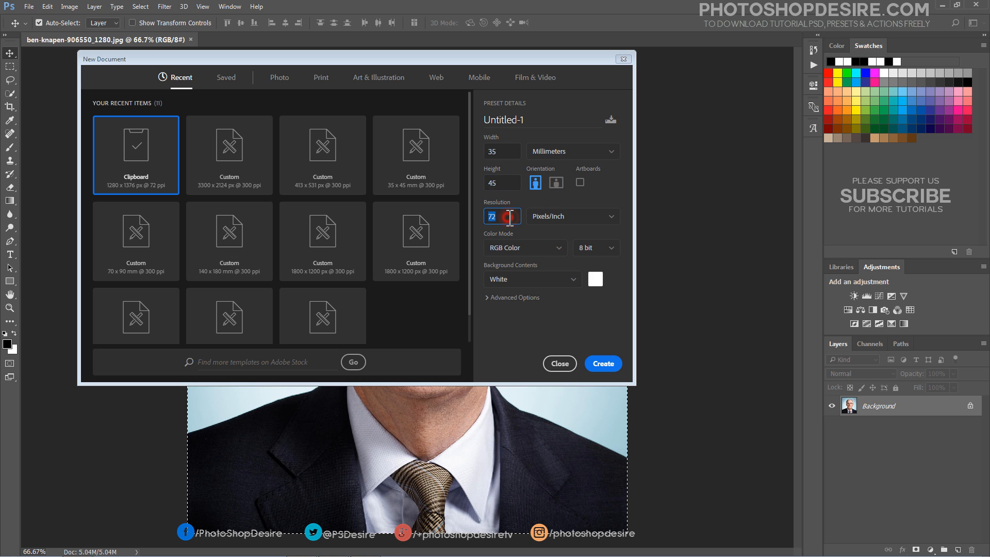
type("300")
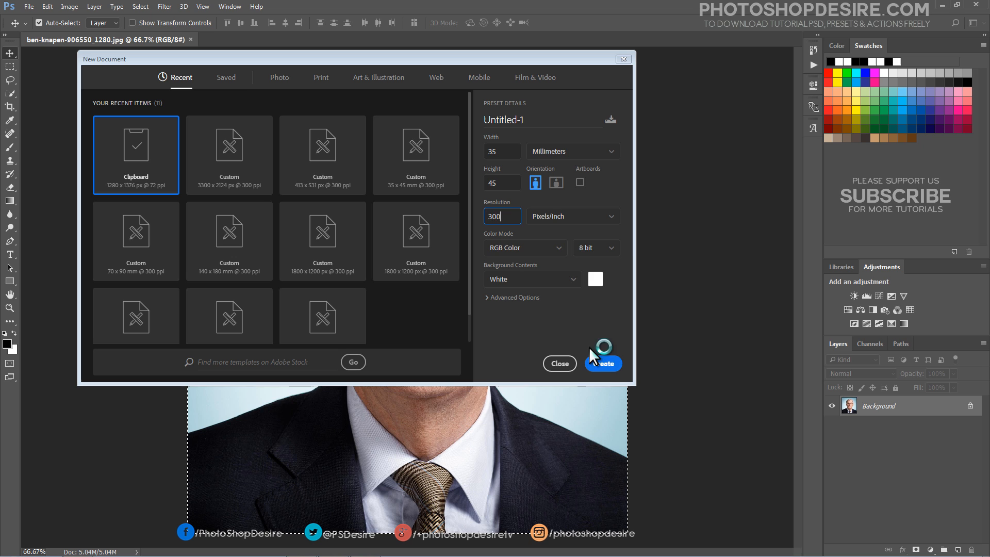
left_click(601, 363)
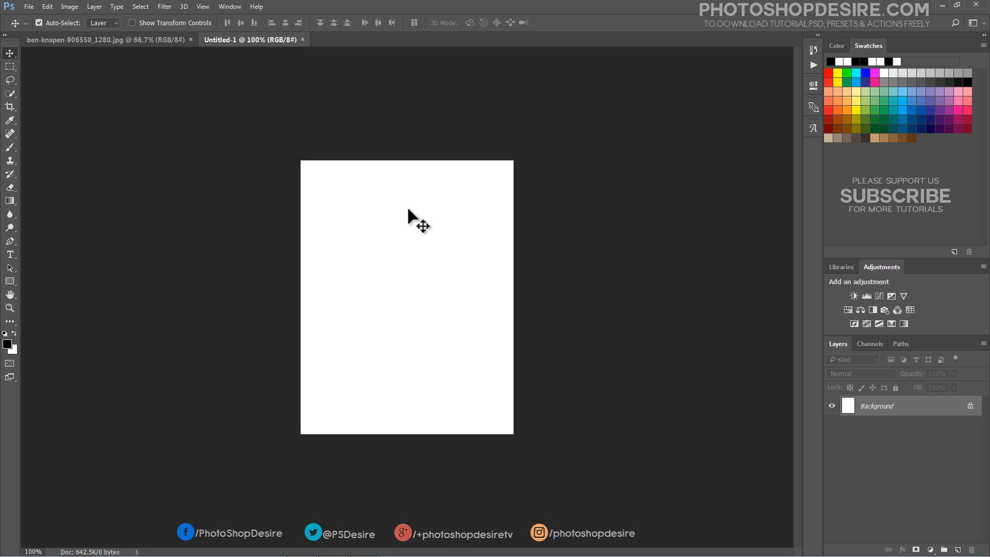
- Paste the copied portrait into the new 35 × 45 mm document as a layer
left_click(47, 6)
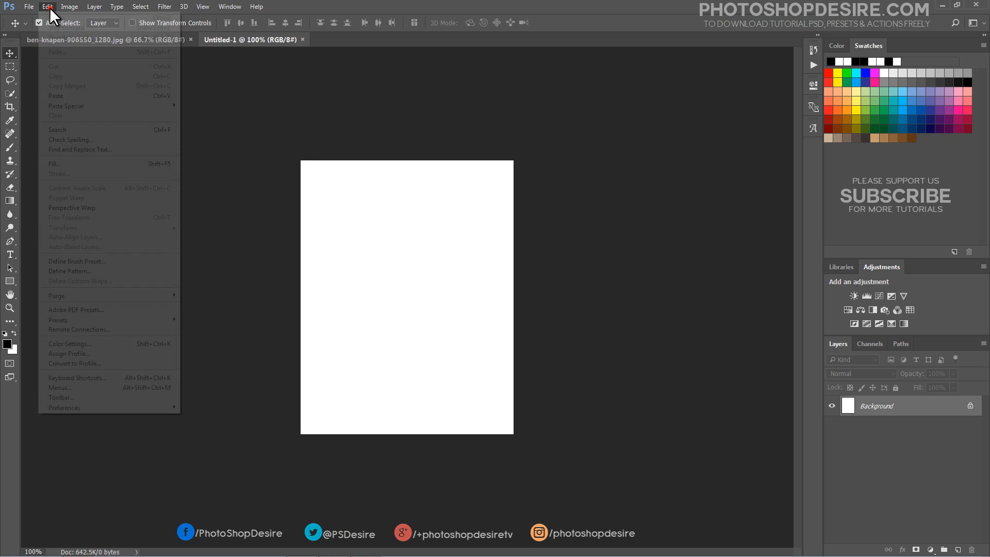
mouse_move(101, 96)
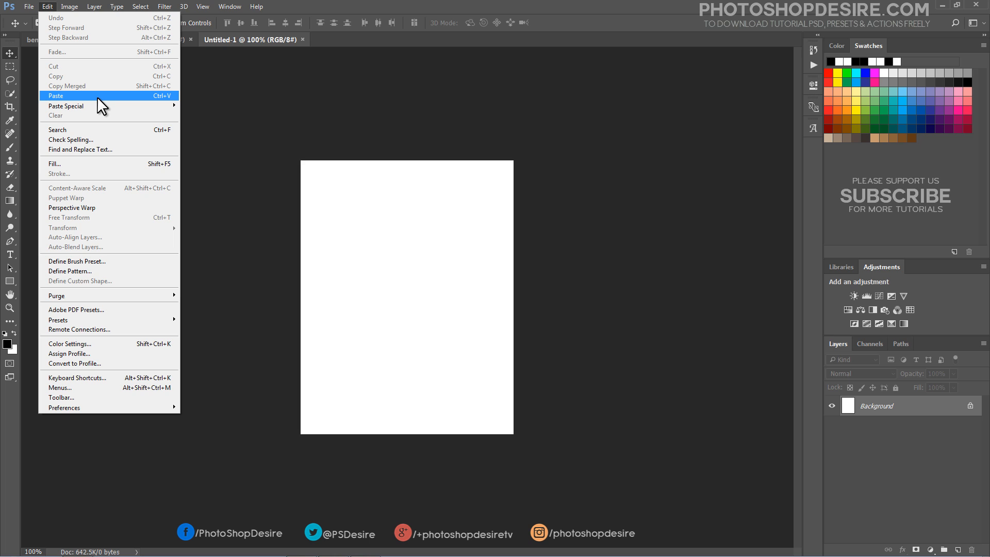
left_click(56, 95)
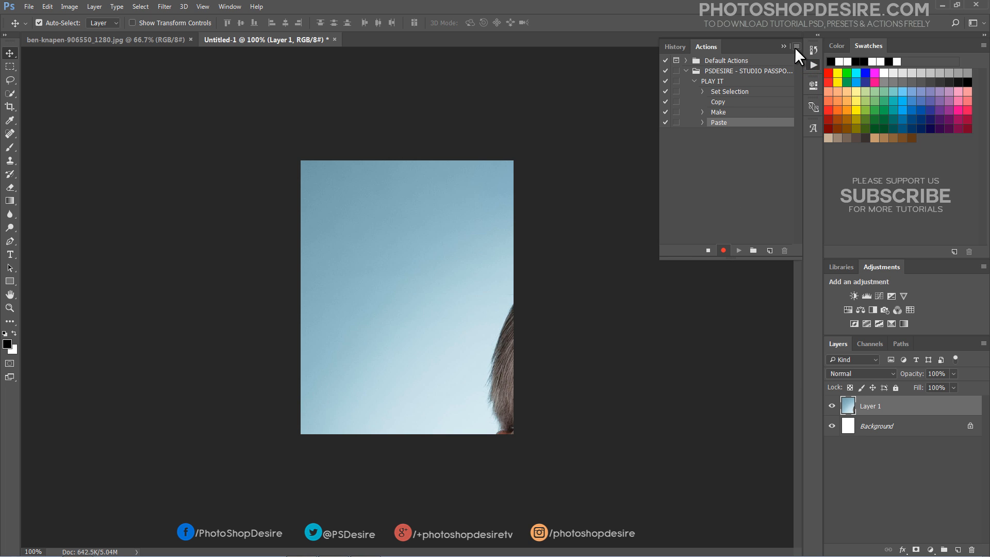
- Insert a stop reading 'CLICK STOP and then resize and position your photo and PLAY ICON'
left_click(796, 47)
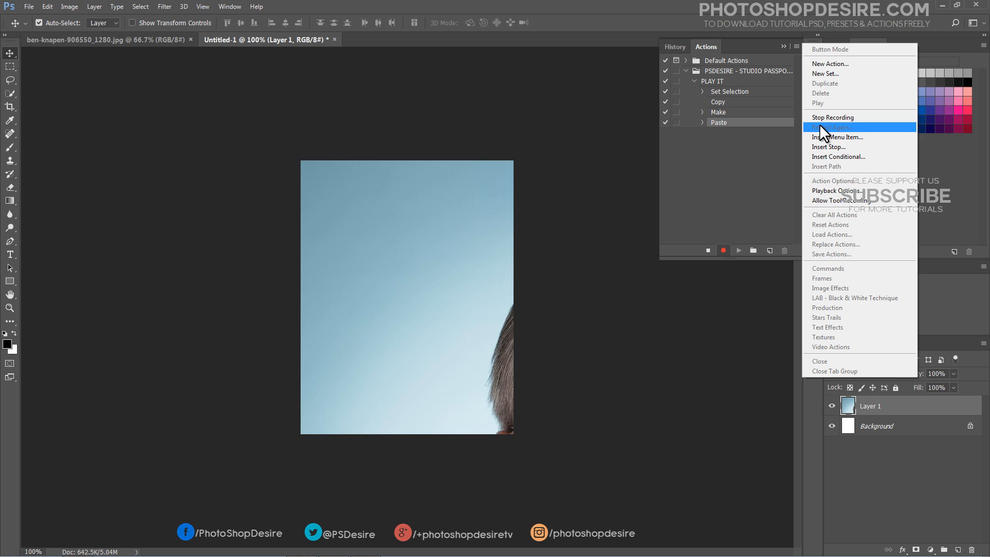
left_click(828, 147)
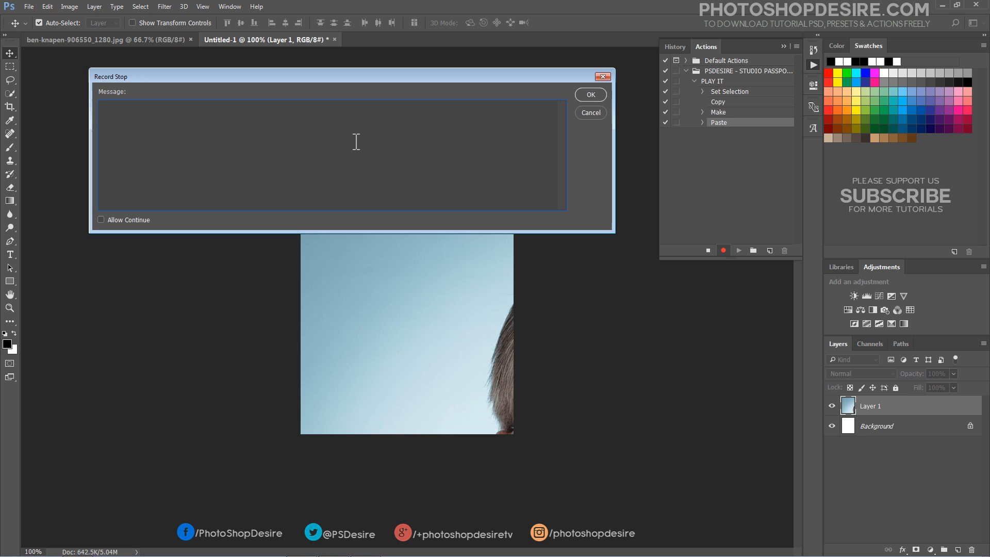
type("CLICK STOP and")
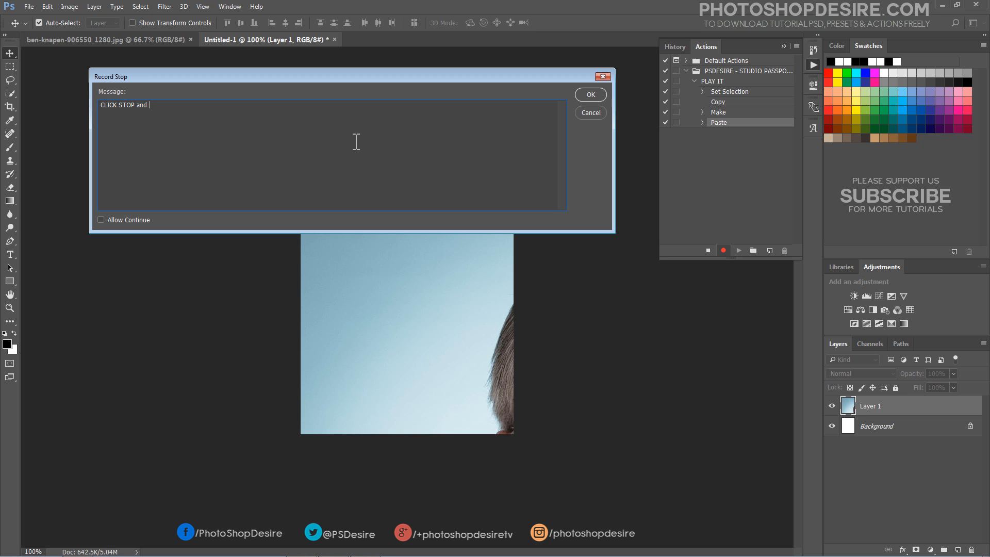
type("then")
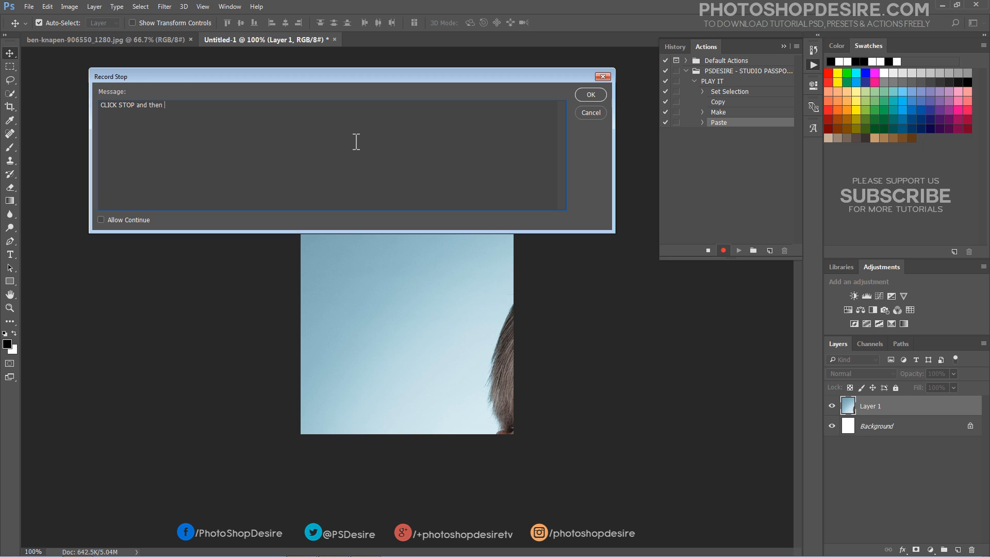
type("resize and position")
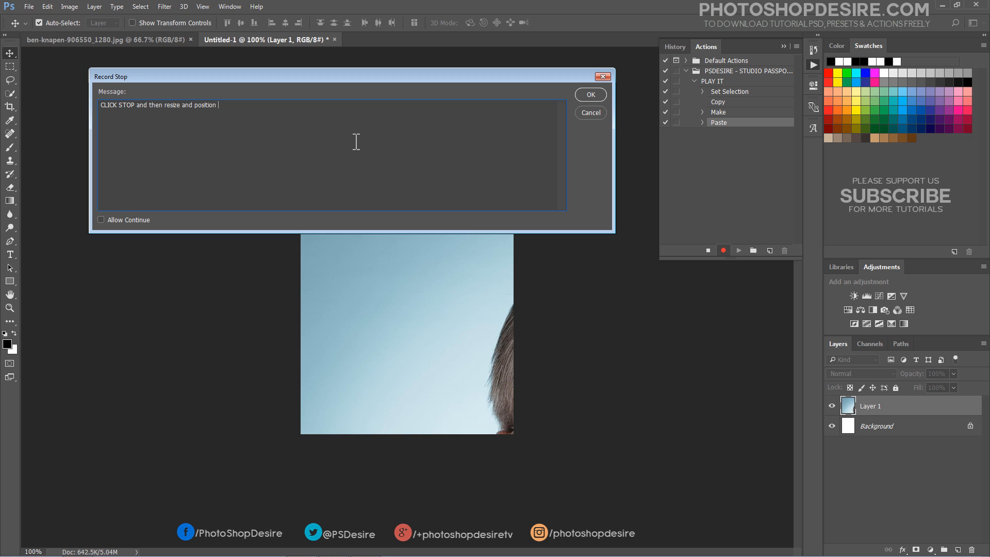
type("your photo")
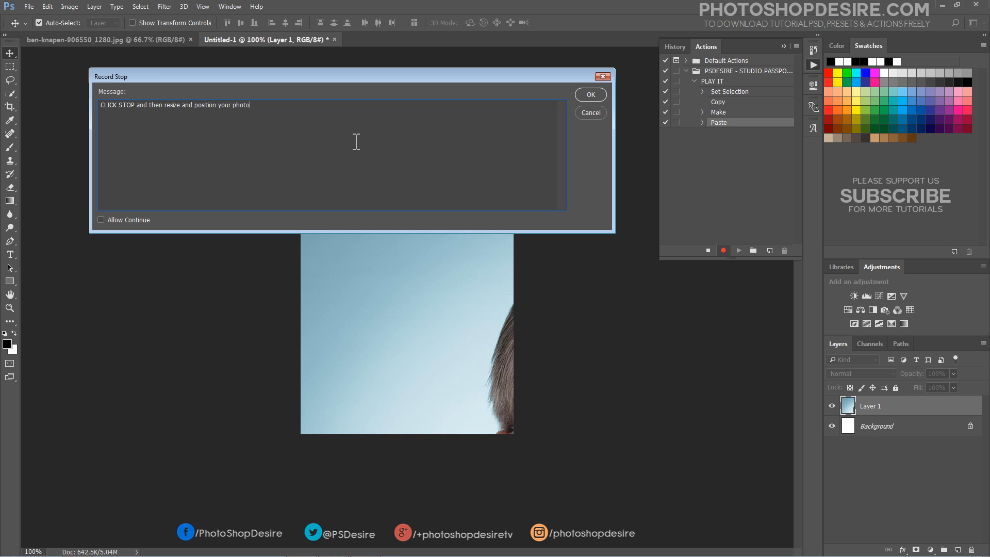
type("and PLAY")
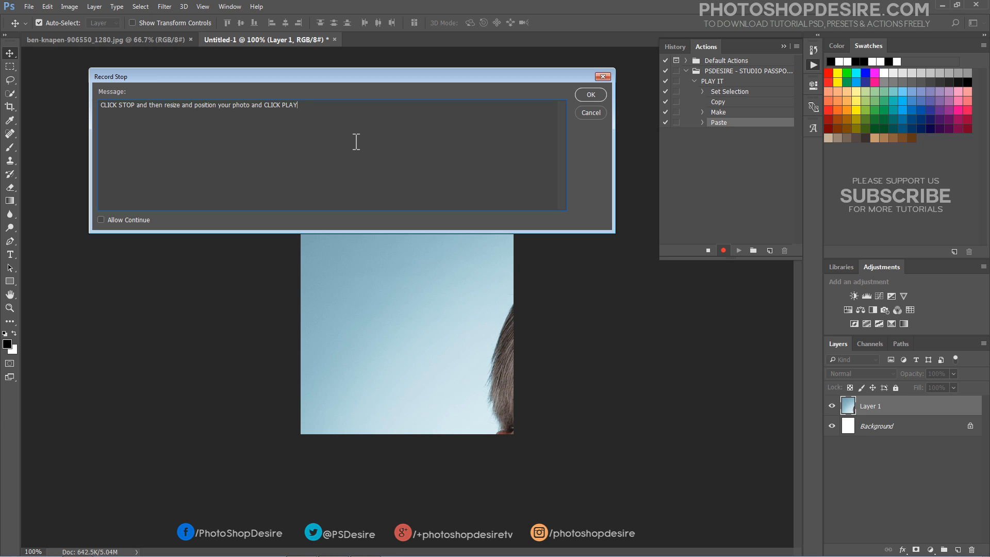
type("ICO")
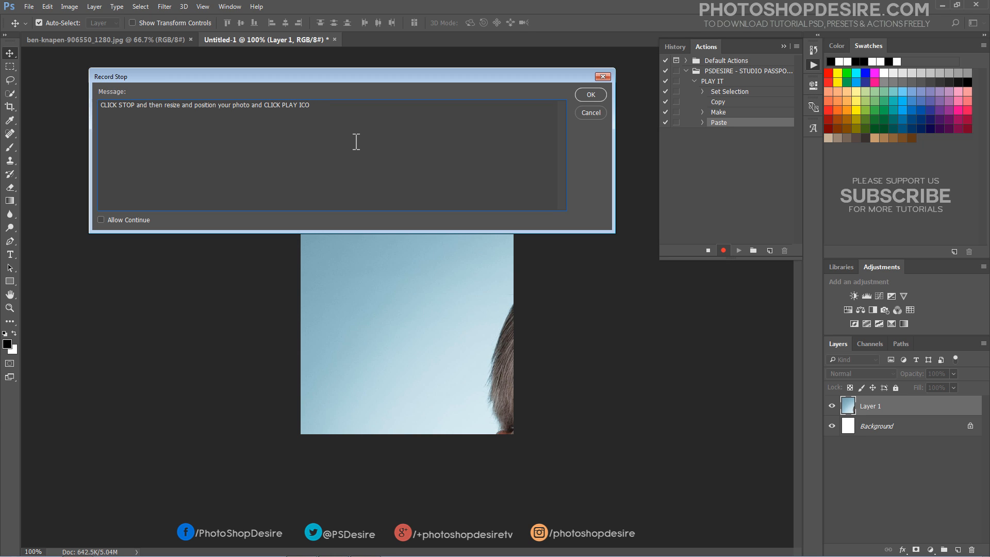
type("N")
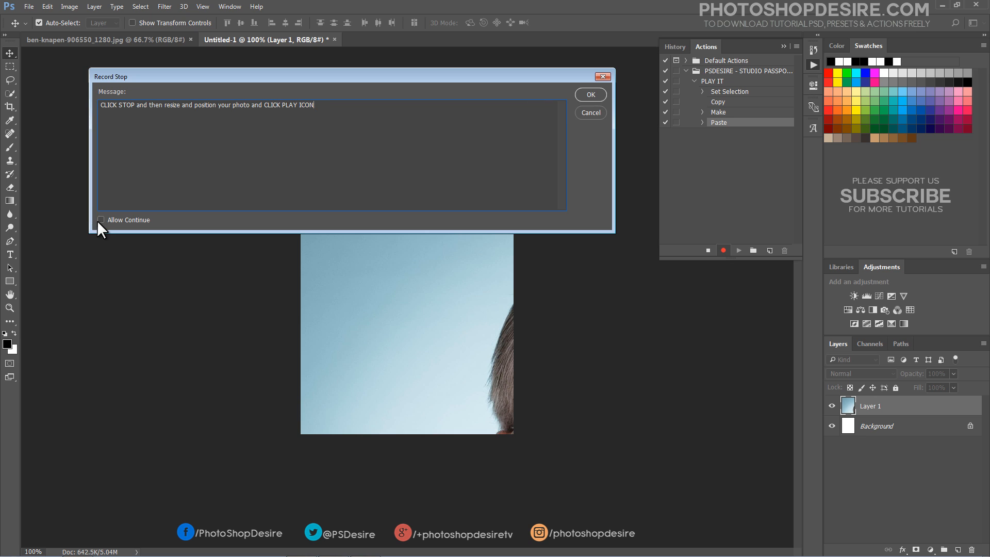
left_click(589, 94)
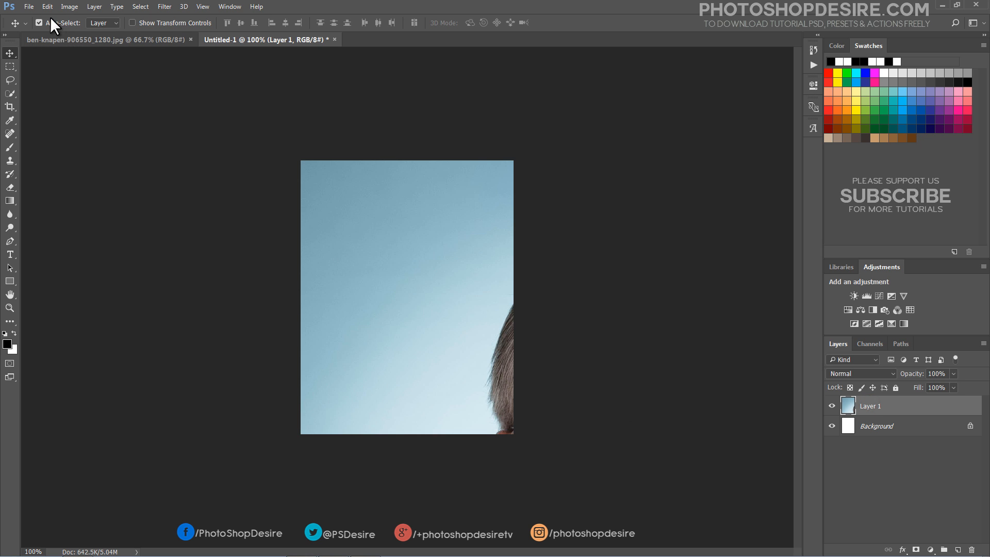
- Free Transform the portrait down to 40% and commit its position on the canvas
left_click(47, 7)
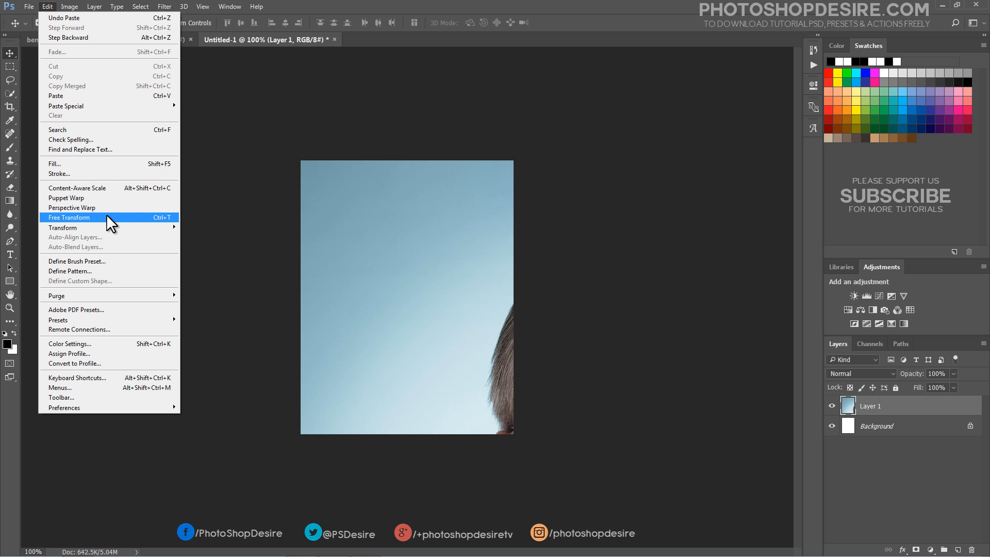
left_click(69, 218)
type("52")
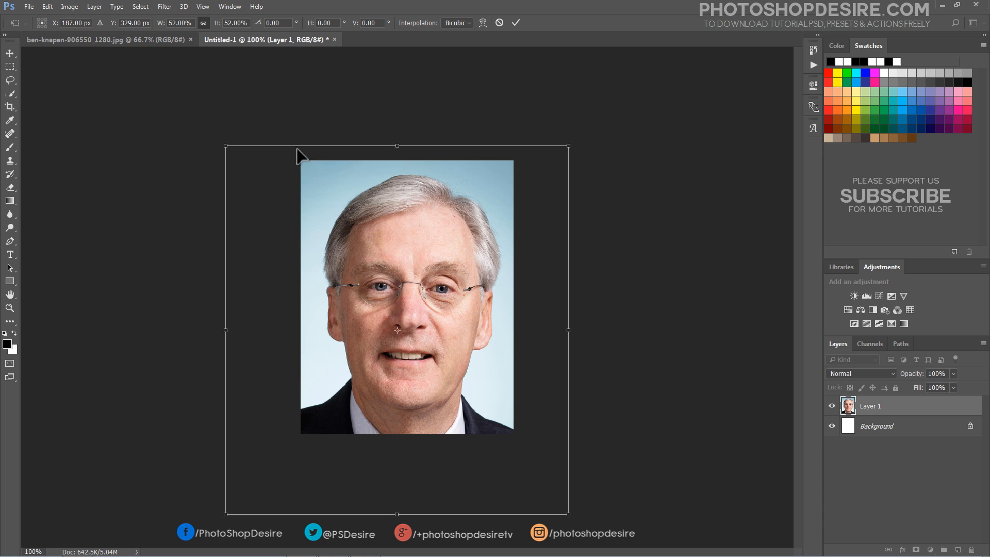
left_click_drag(226, 146, 255, 153)
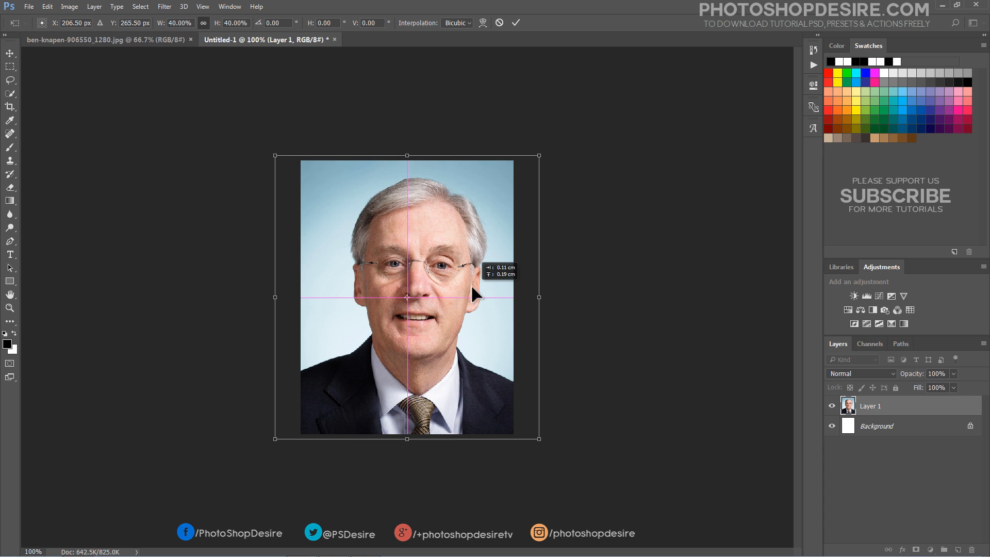
left_click(516, 23)
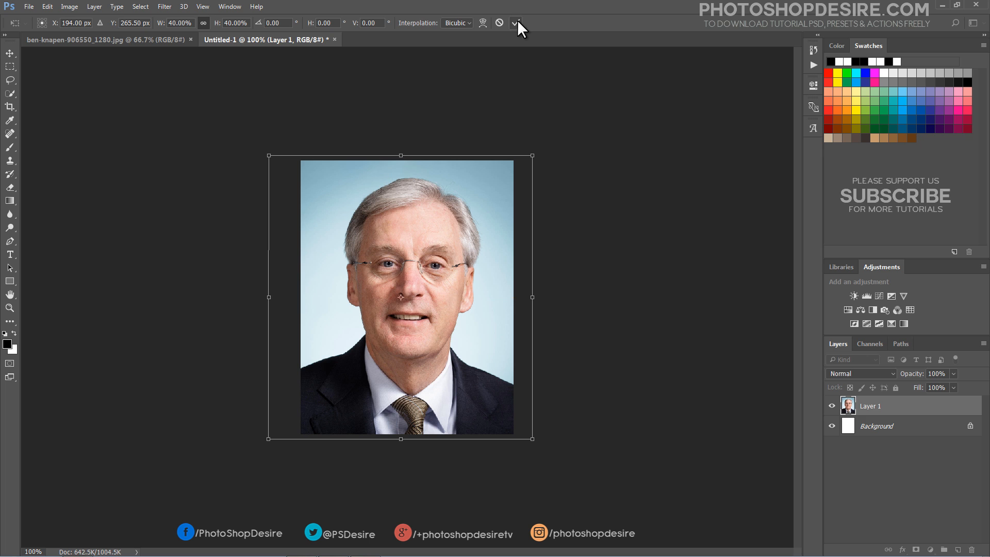
left_click(517, 23)
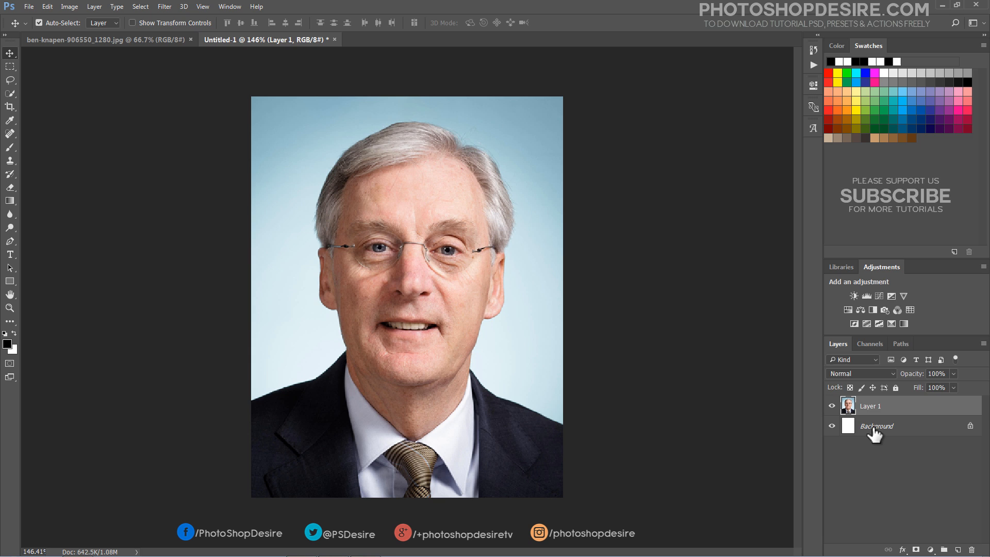
- Flatten the image to one background layer and select the whole canvas
right_click(877, 426)
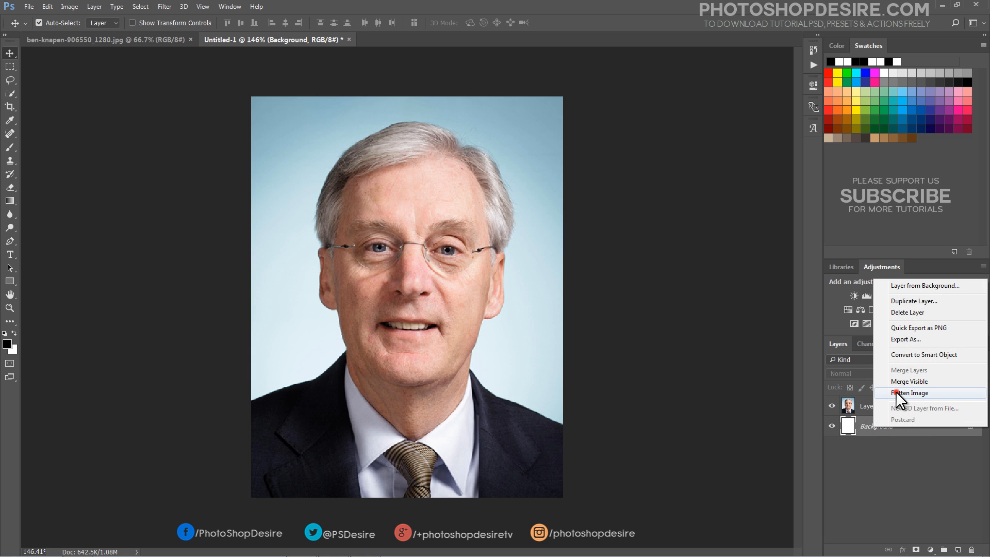
left_click(911, 393)
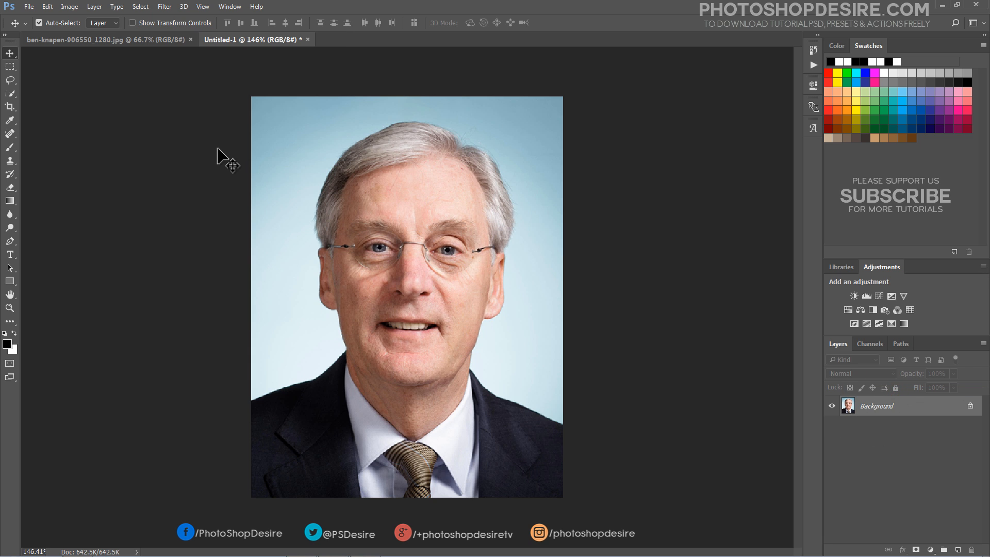
left_click(140, 6)
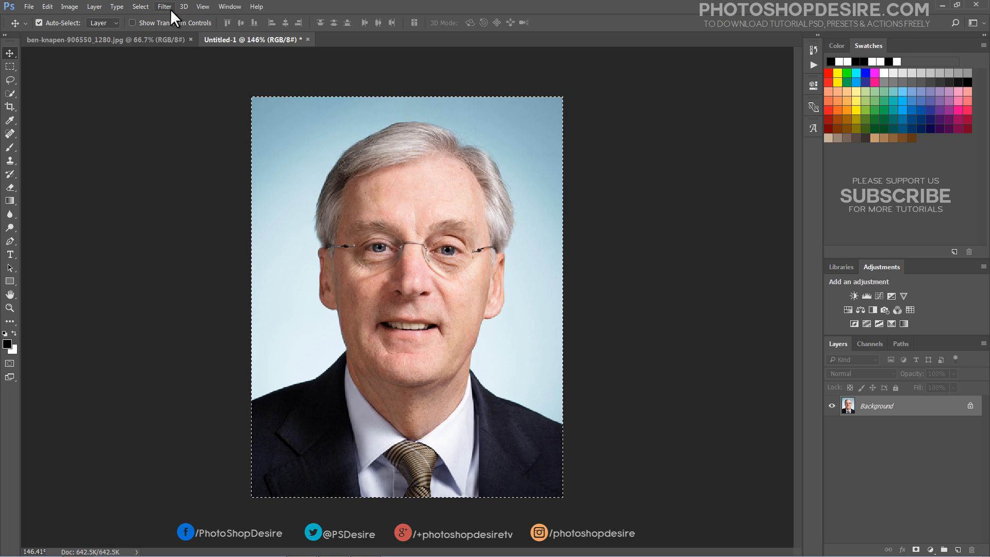
left_click(140, 6)
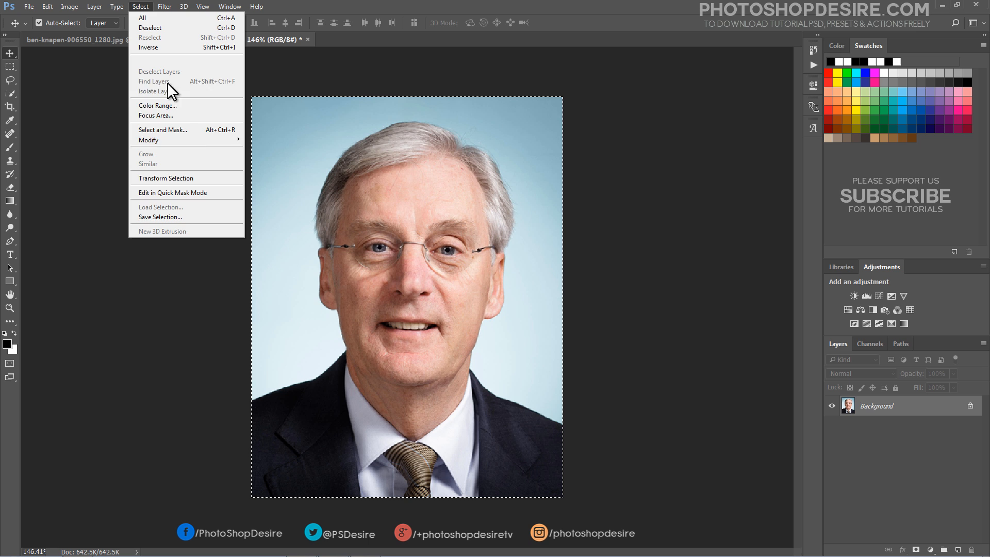
- Contract the selection 10 px, invert it, and fill the edge strip with white on a new layer
left_click(265, 168)
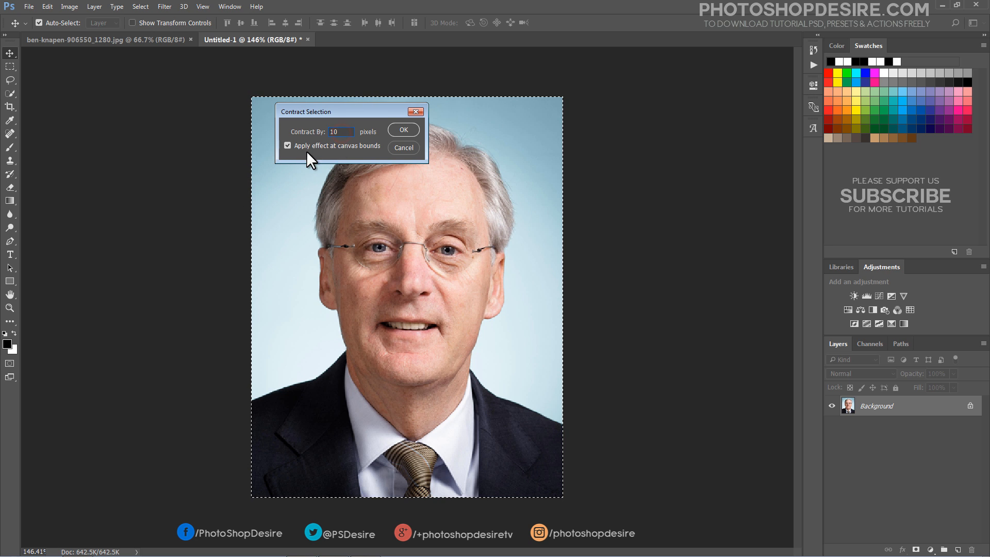
left_click(403, 130)
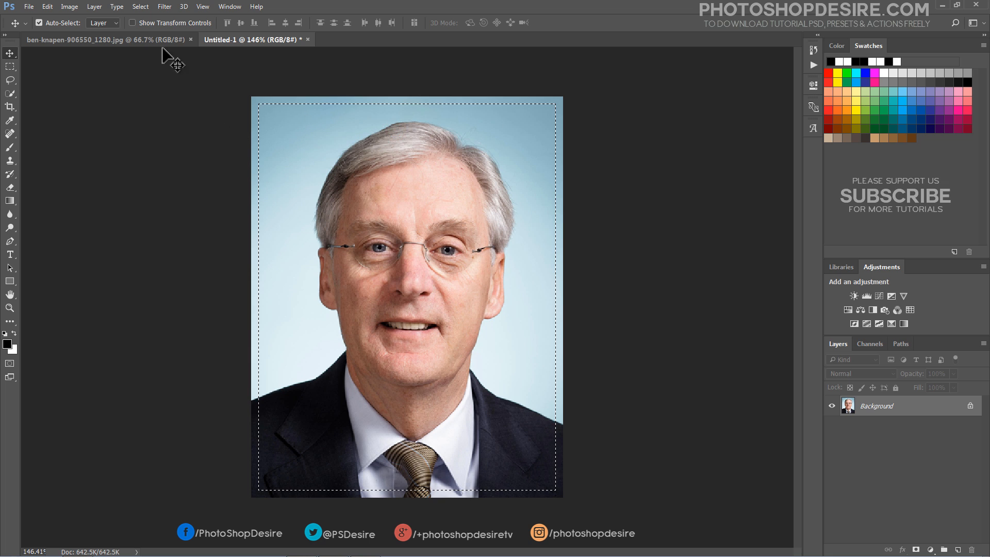
left_click(140, 6)
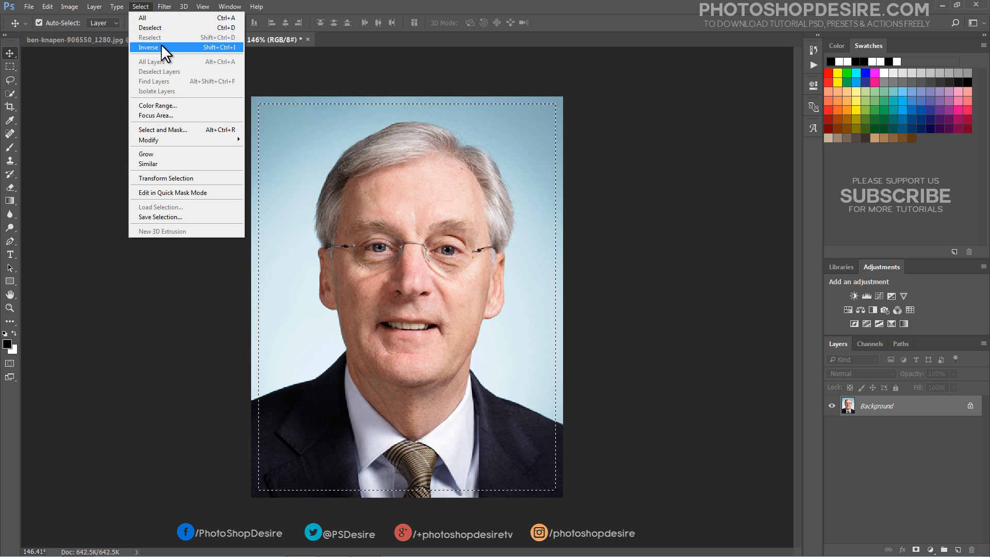
left_click(148, 48)
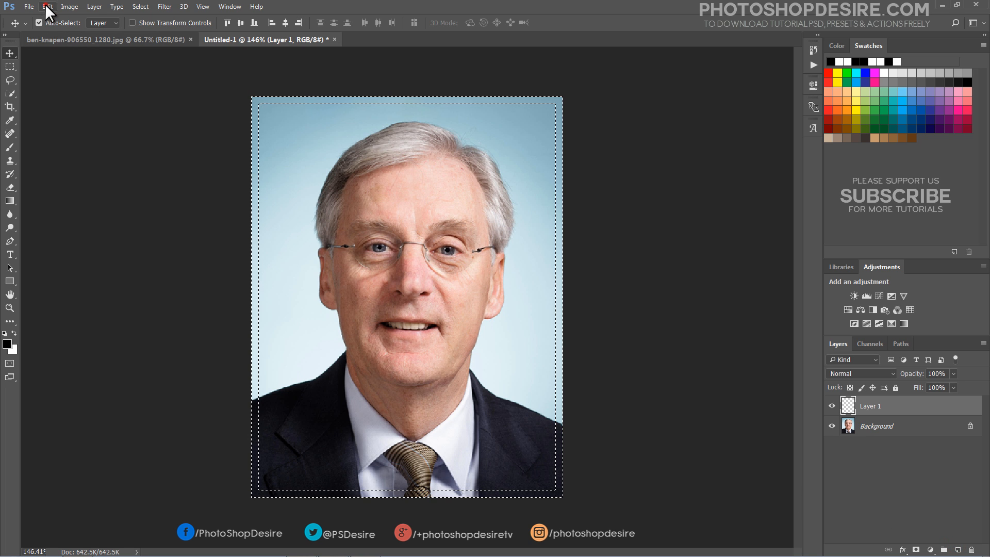
left_click(46, 6)
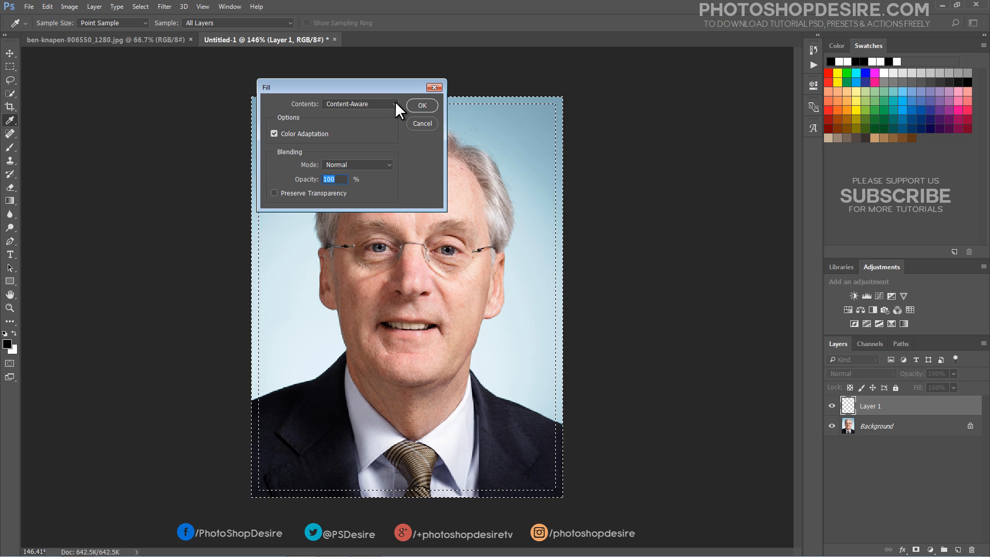
left_click(359, 104)
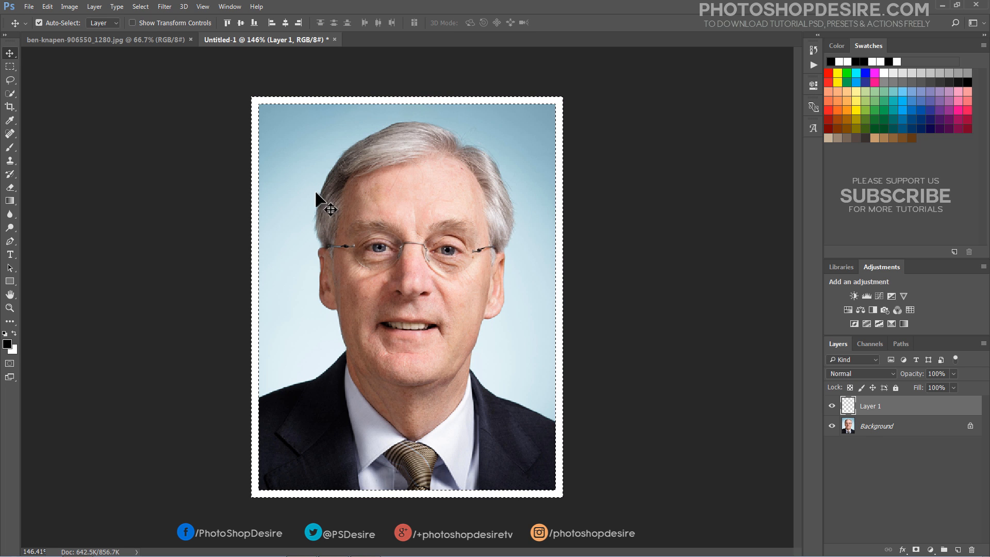
left_click(140, 6)
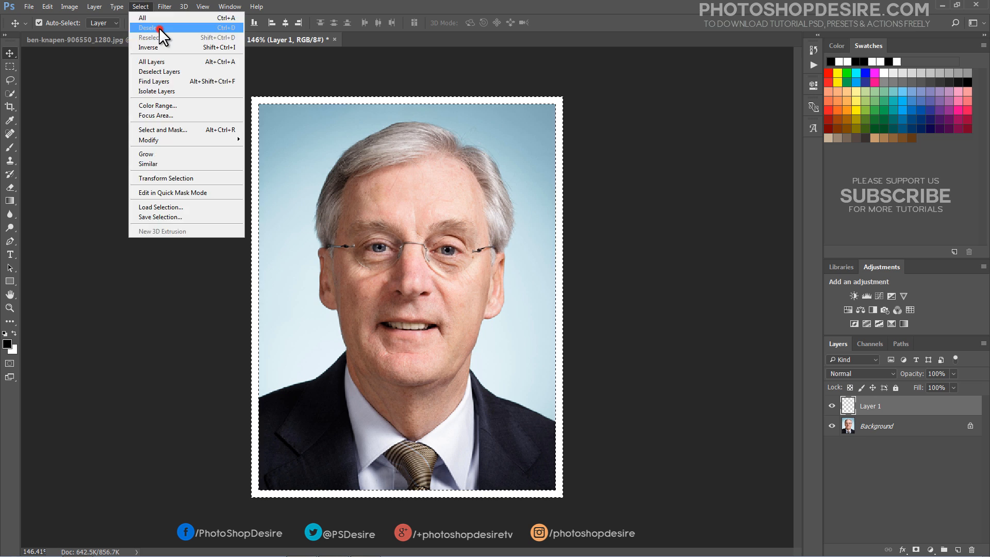
- Deselect, then add a 1 px centered black stroke at 50% opacity to the border layer
left_click(150, 28)
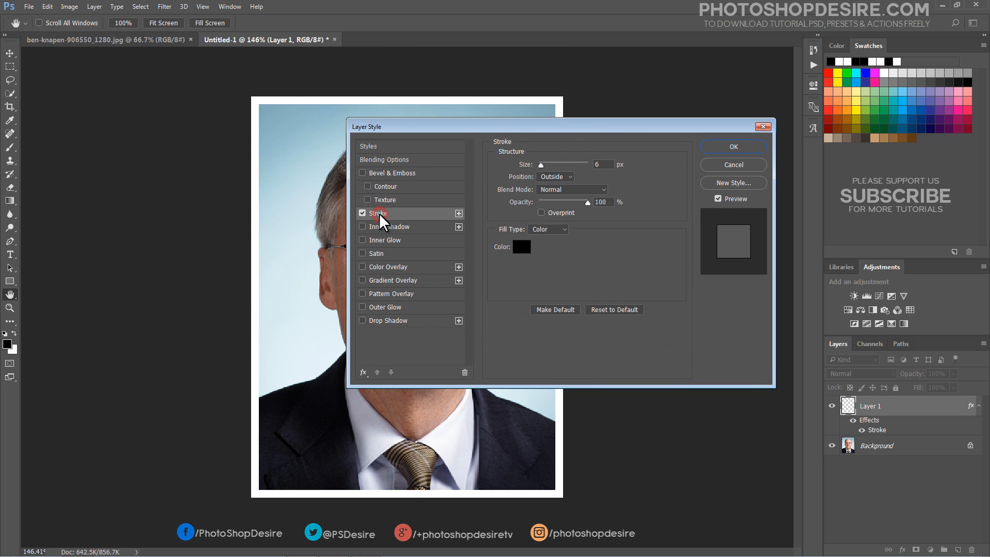
left_click(555, 177)
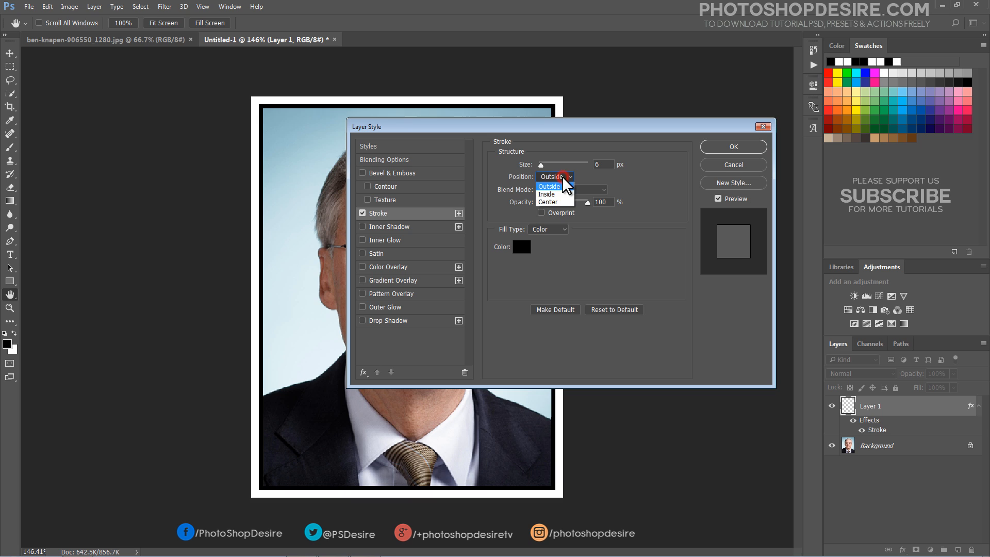
left_click(547, 201)
type("50")
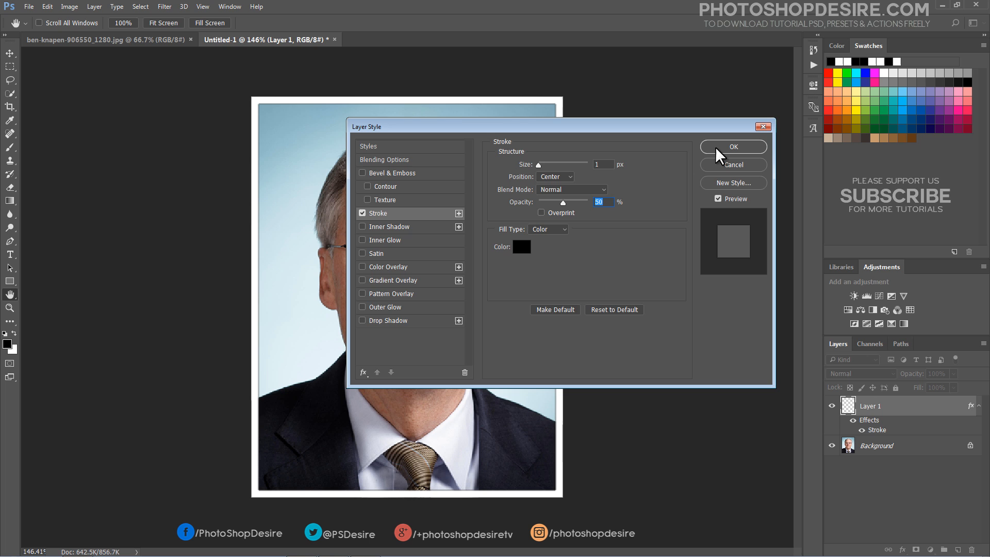
left_click(733, 146)
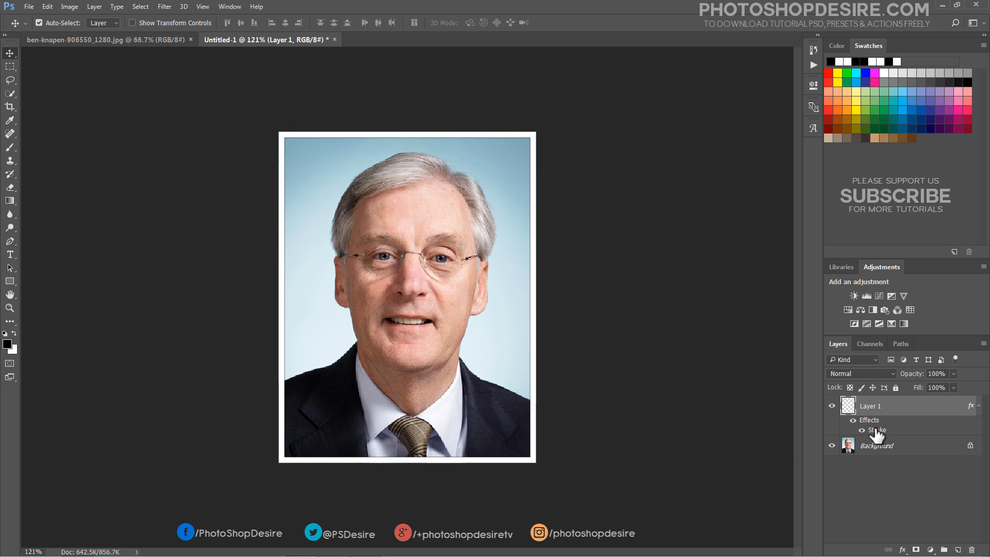
right_click(877, 445)
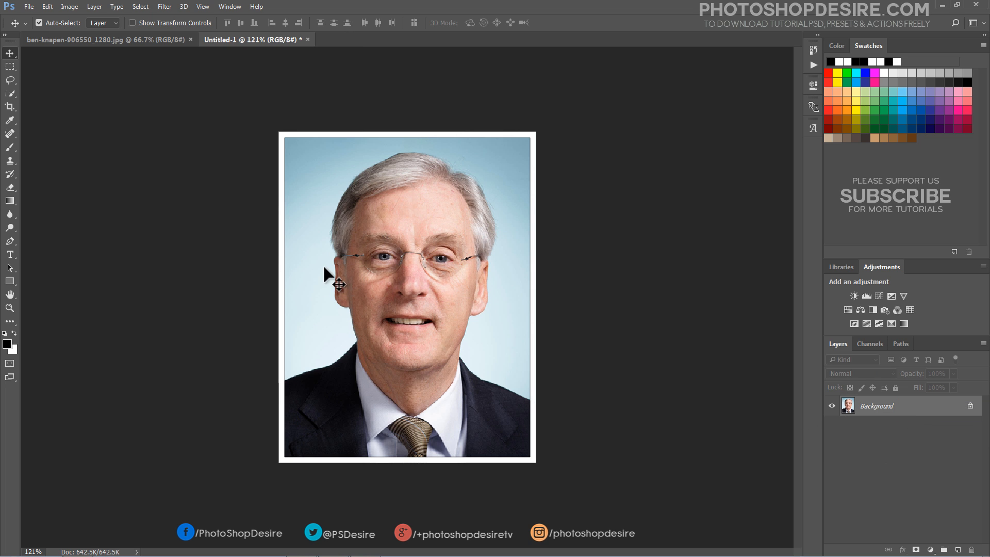
- Flatten and copy the photo, then create a 3304 × 2124 px landscape sheet at 300 ppi
left_click(140, 6)
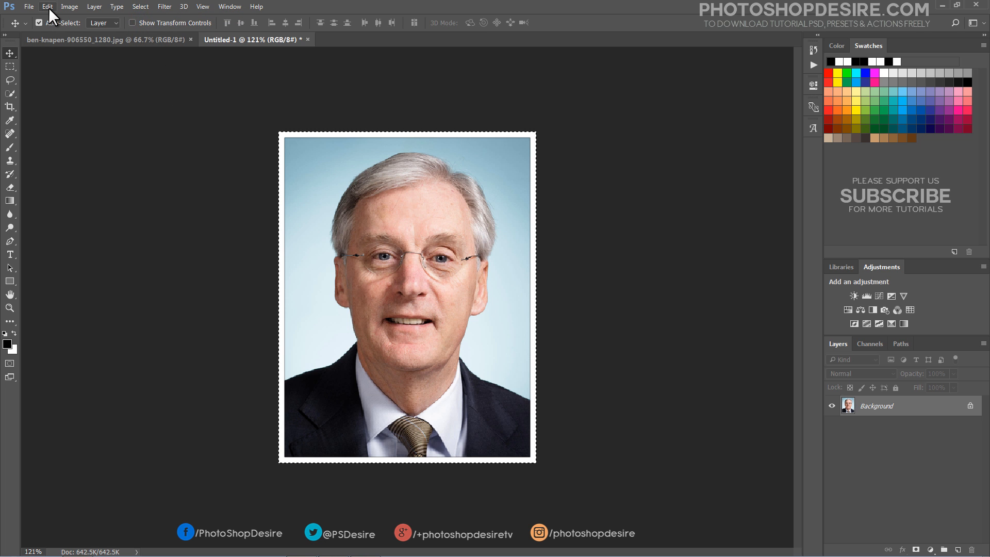
left_click(46, 6)
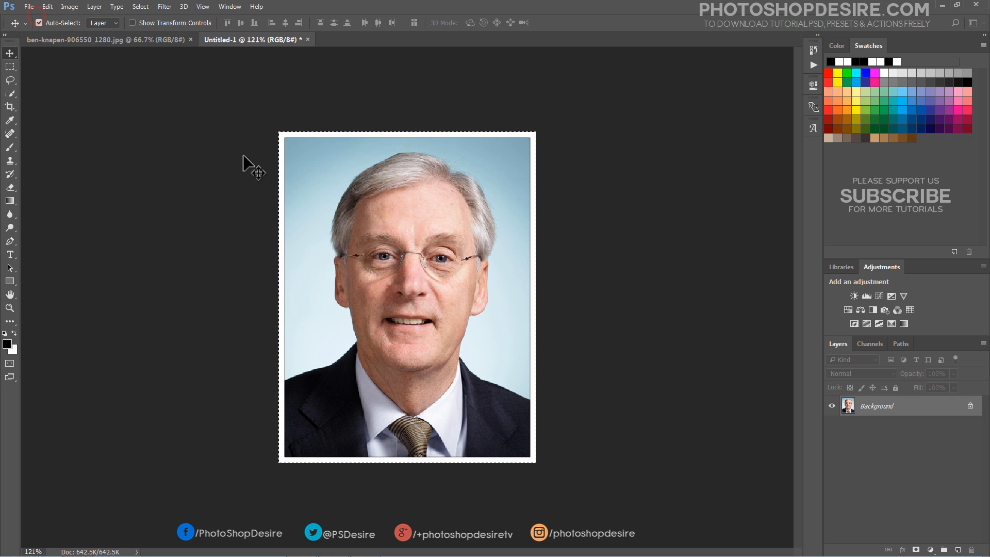
left_click(28, 7)
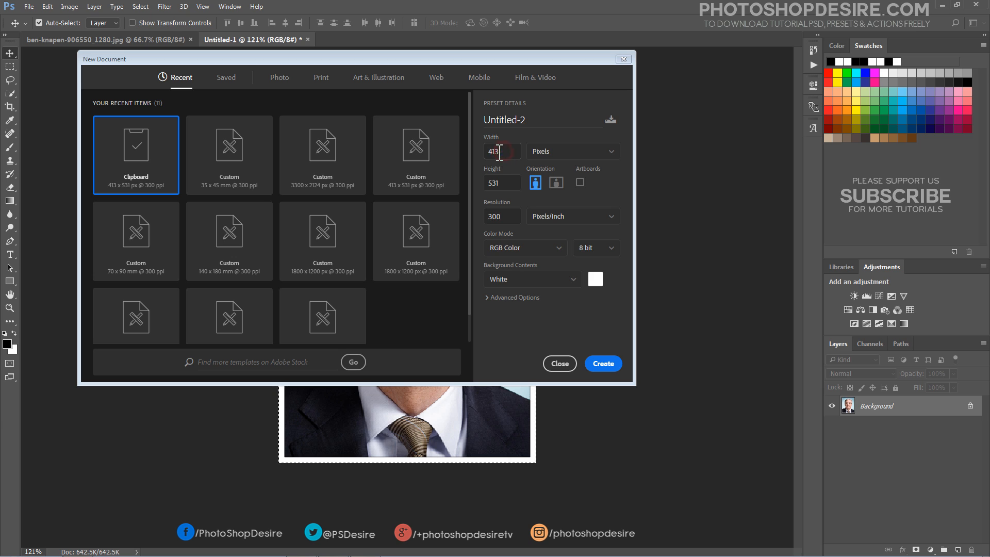
type("3304")
left_click(502, 182)
type("2124")
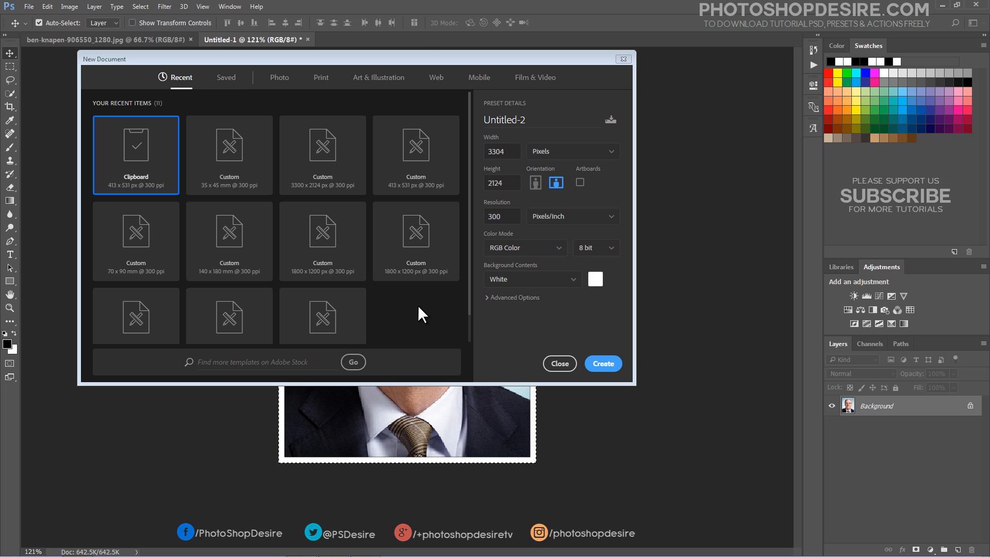
left_click(602, 363)
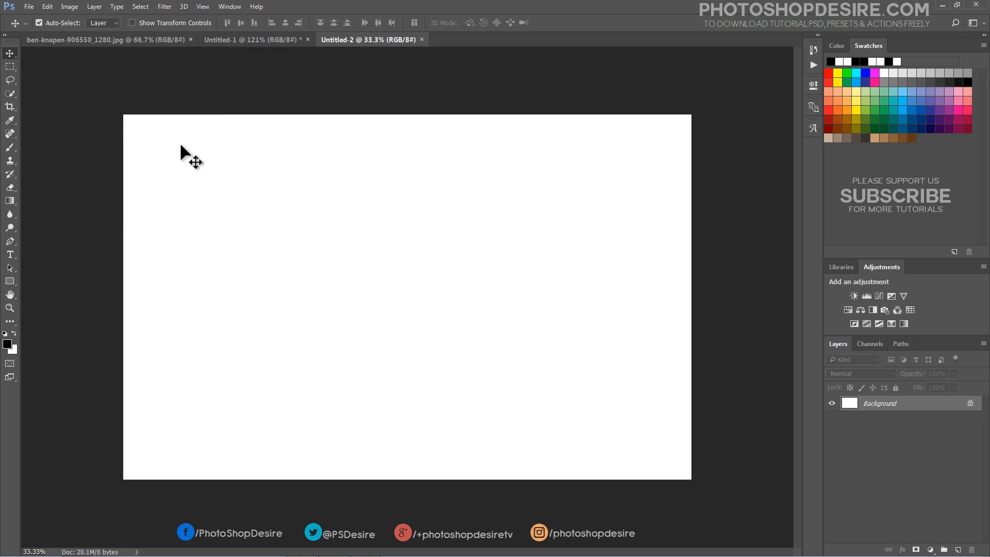
- Paste the photo at the top-left, Alt-drag copies into an 8×4 grid, and close Untitled-1
left_click(46, 7)
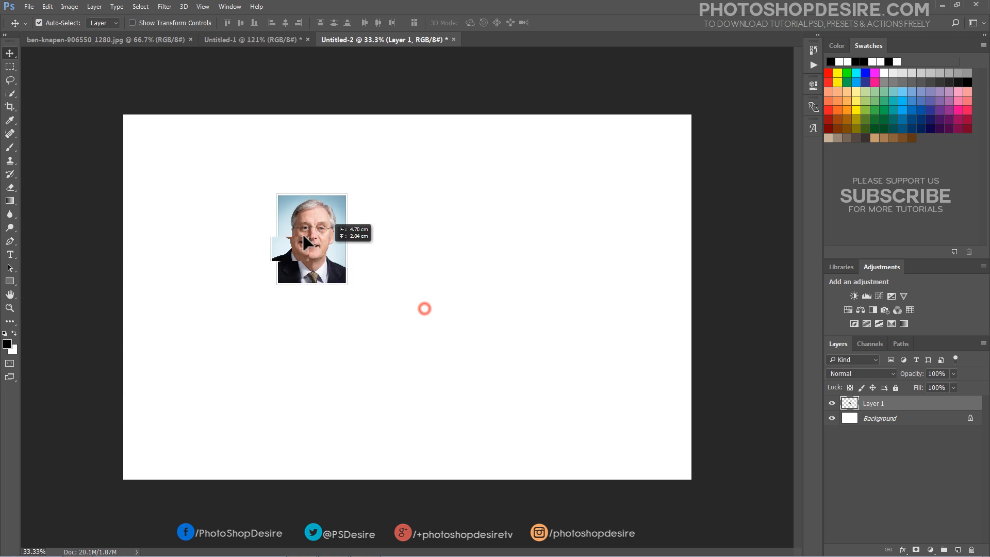
left_click_drag(311, 238, 159, 158)
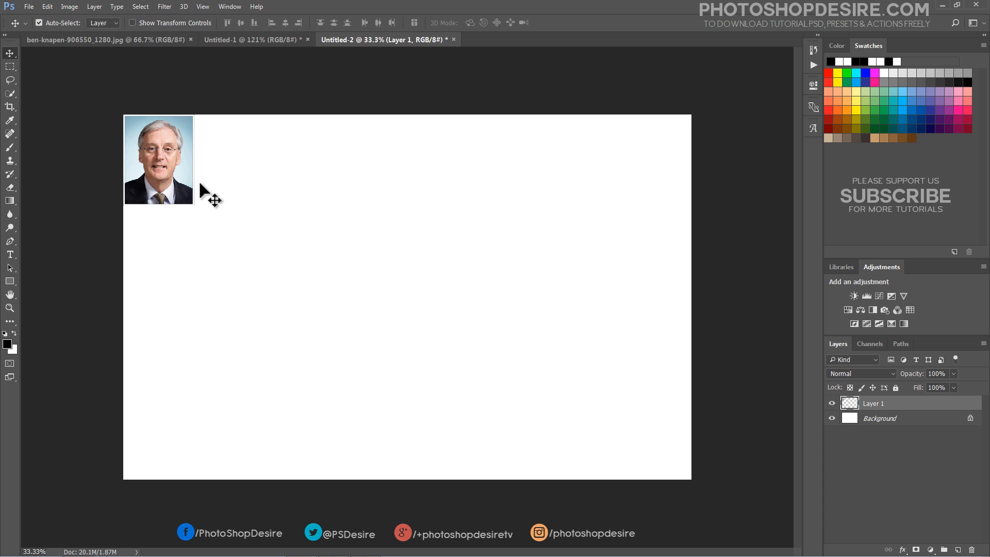
left_click_drag(158, 159, 259, 156)
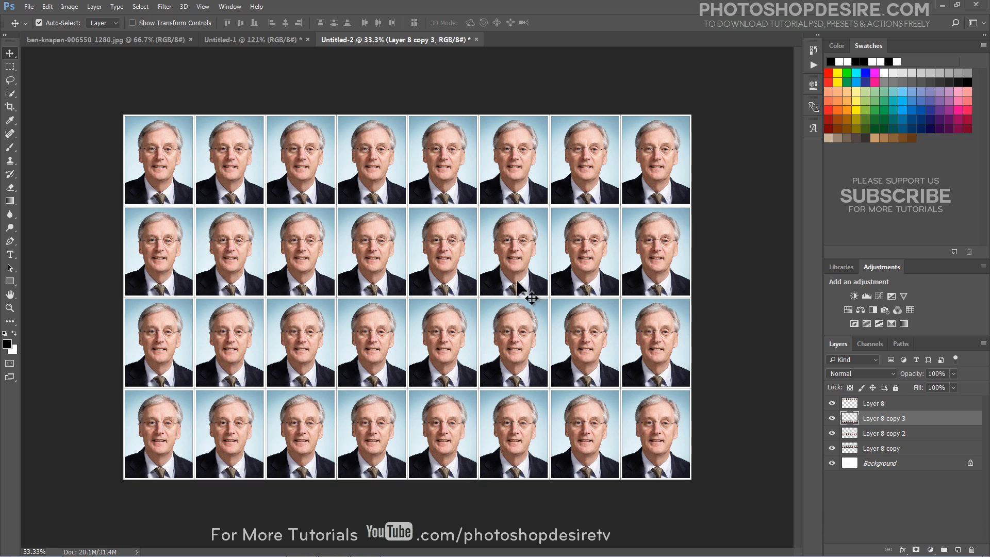
mouse_move(285, 141)
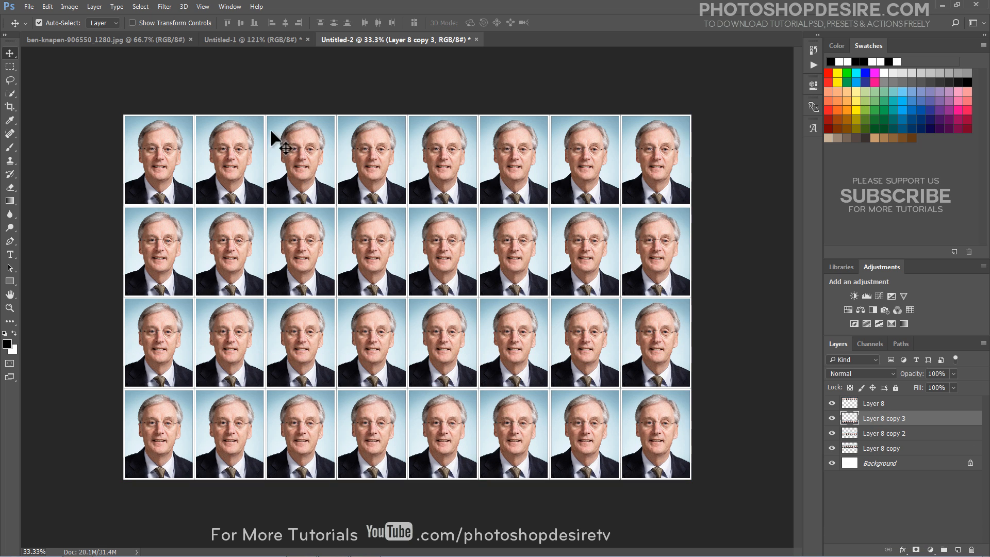
left_click(252, 39)
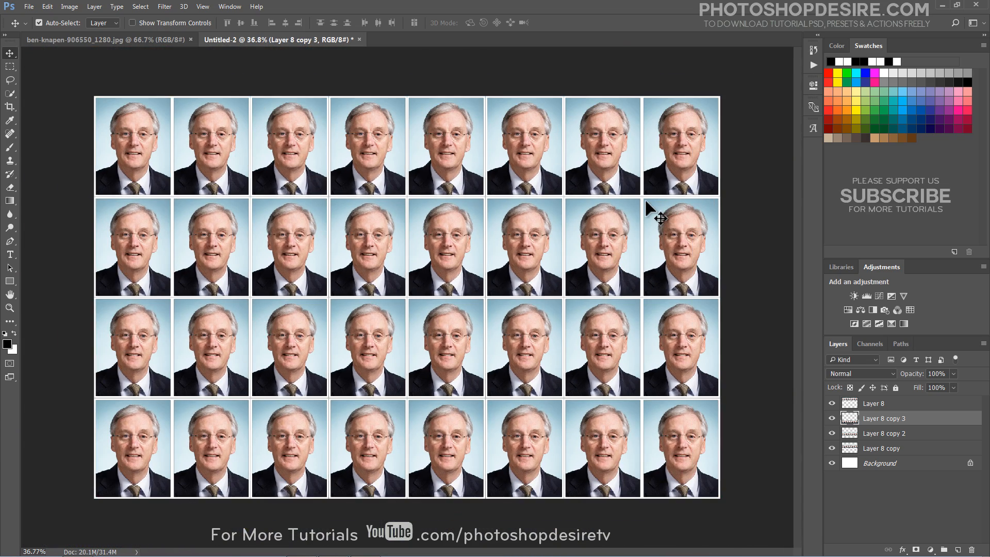
- Type "Print & Cut / Along the lines / That's it :)" in white with a 32 px black stroke
left_click(875, 403)
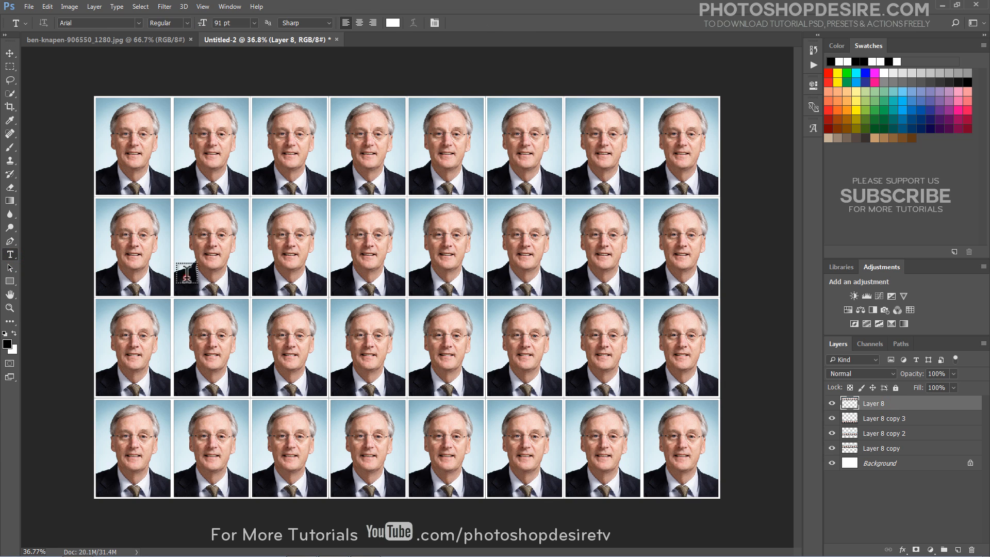
type("Print & Cut")
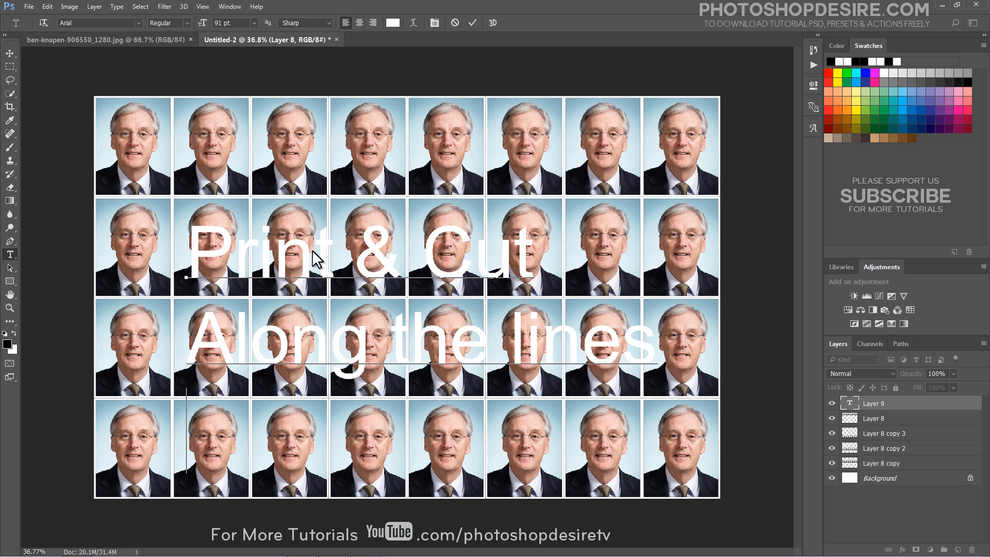
type("That's IT")
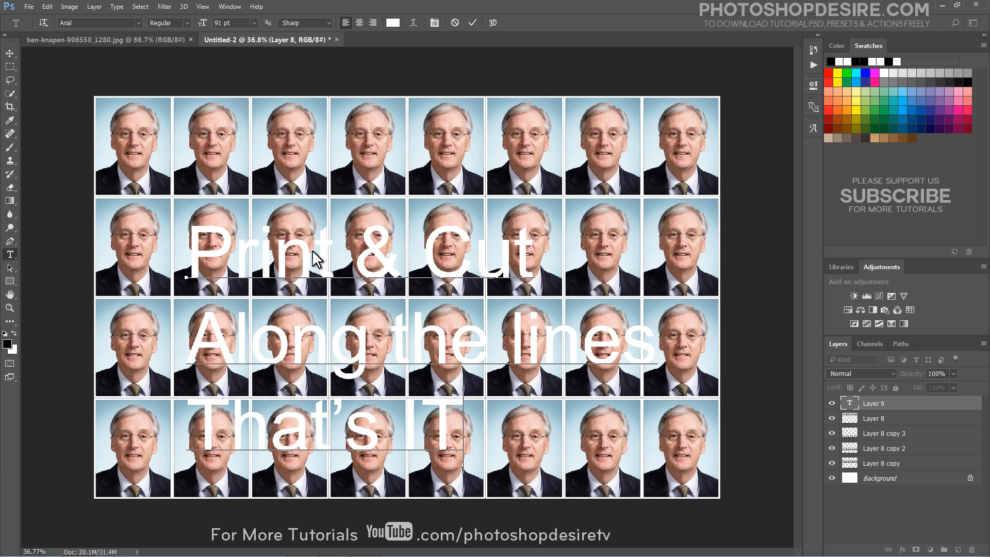
type("it :)")
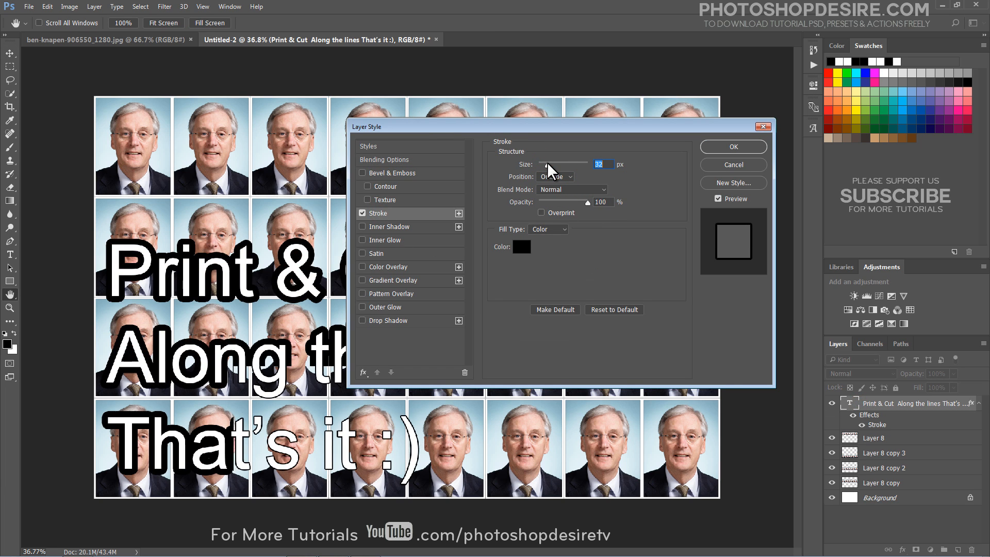
left_click(733, 147)
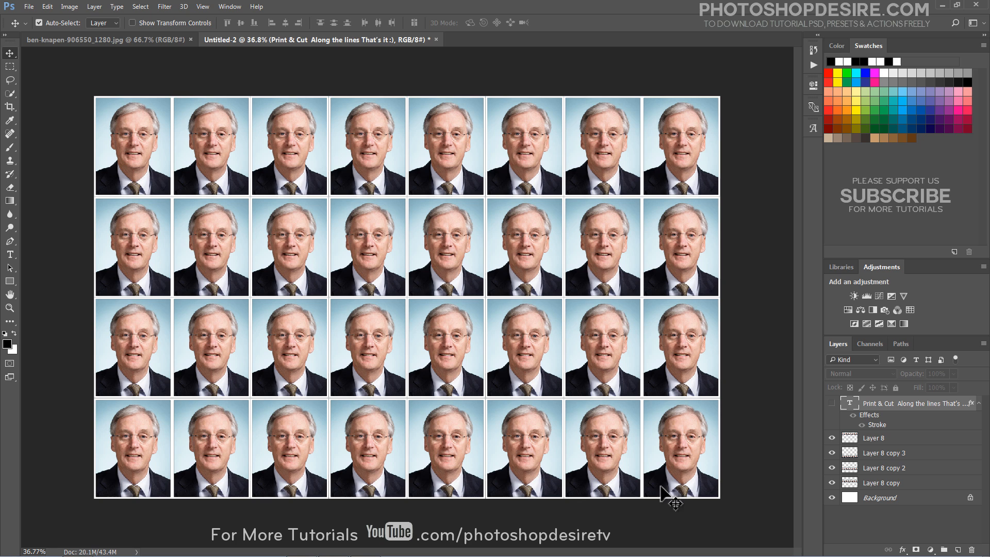
- Unhide the outlined text layer and open the blond woman's portrait via File > Open
left_click(832, 403)
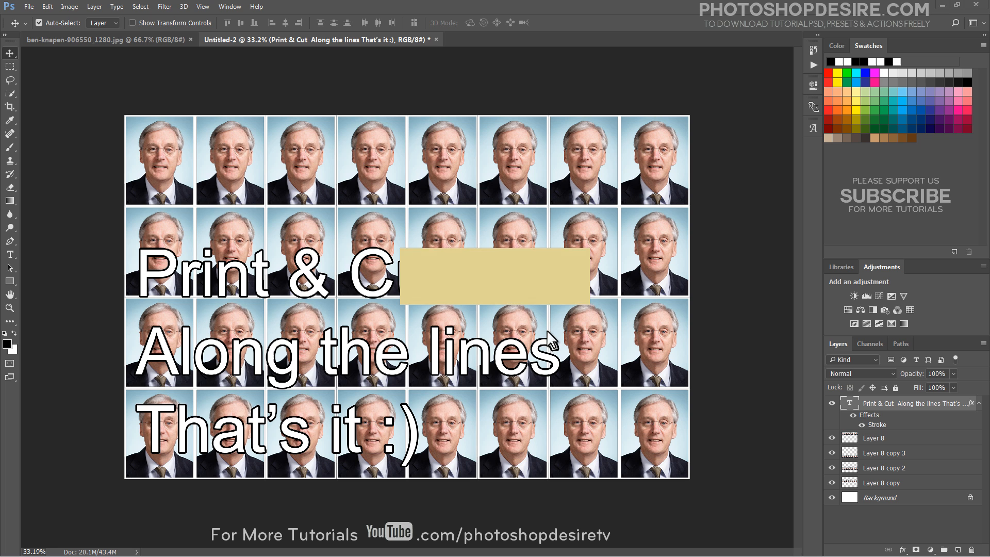
left_click(29, 7)
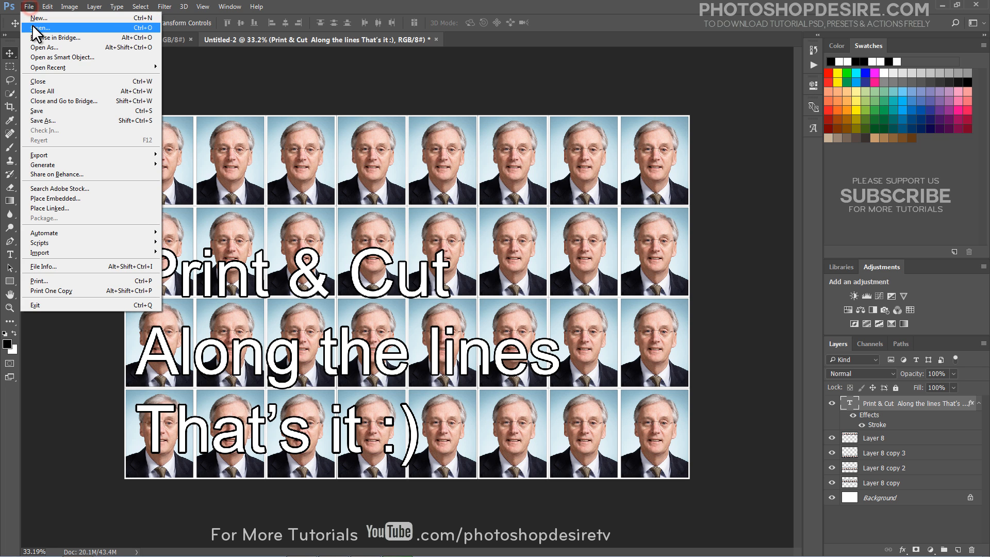
left_click(40, 27)
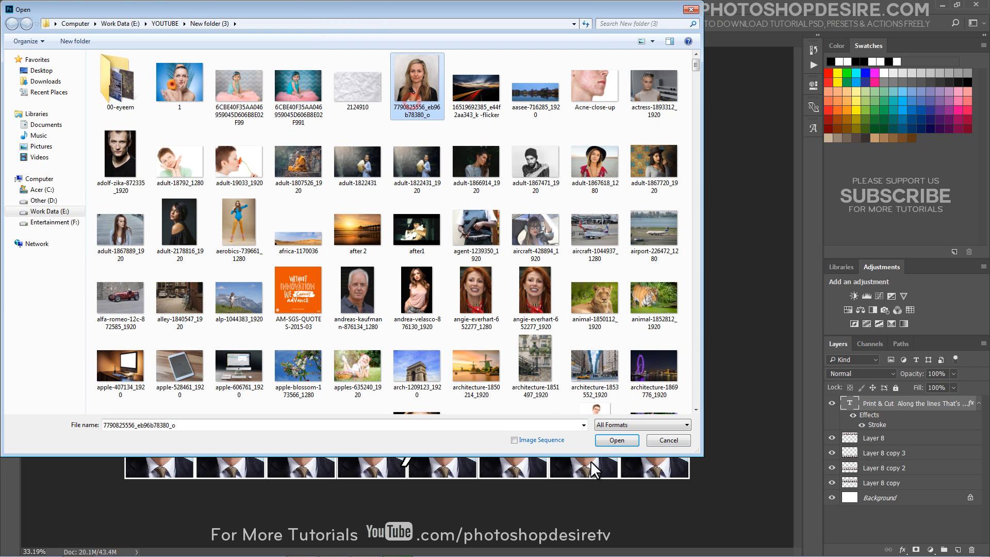
left_click(615, 441)
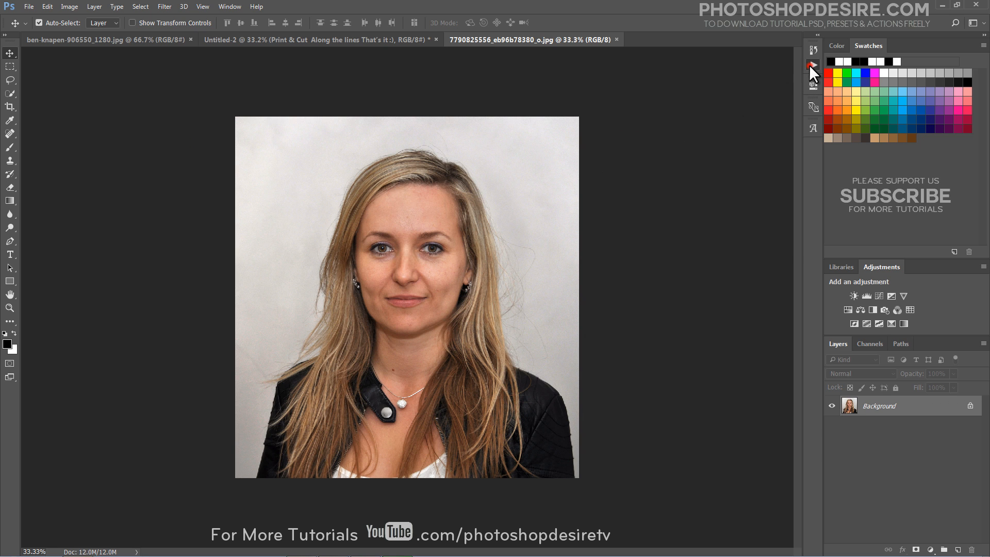
- Play the recorded passport action on her portrait, Free Transform at the stop, then continue
left_click(814, 66)
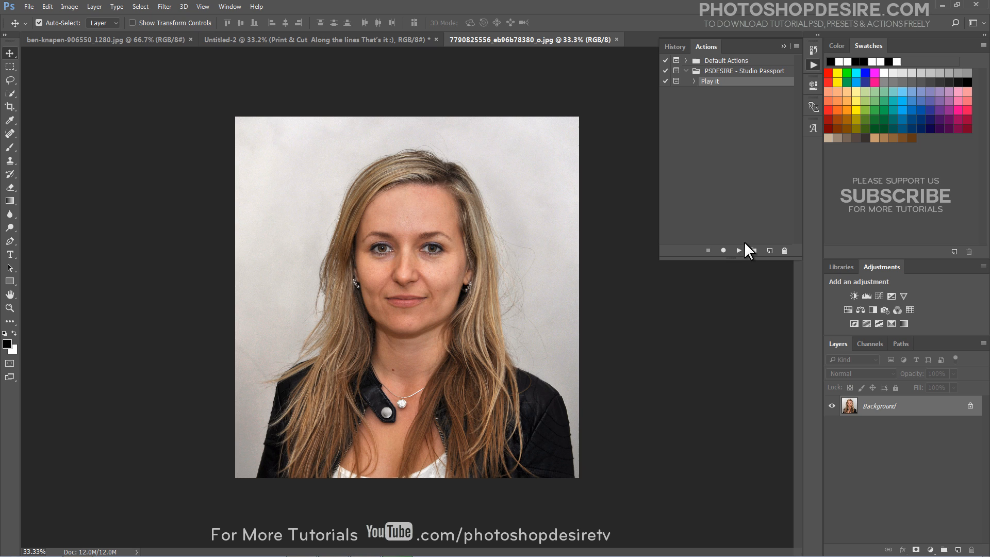
left_click(739, 249)
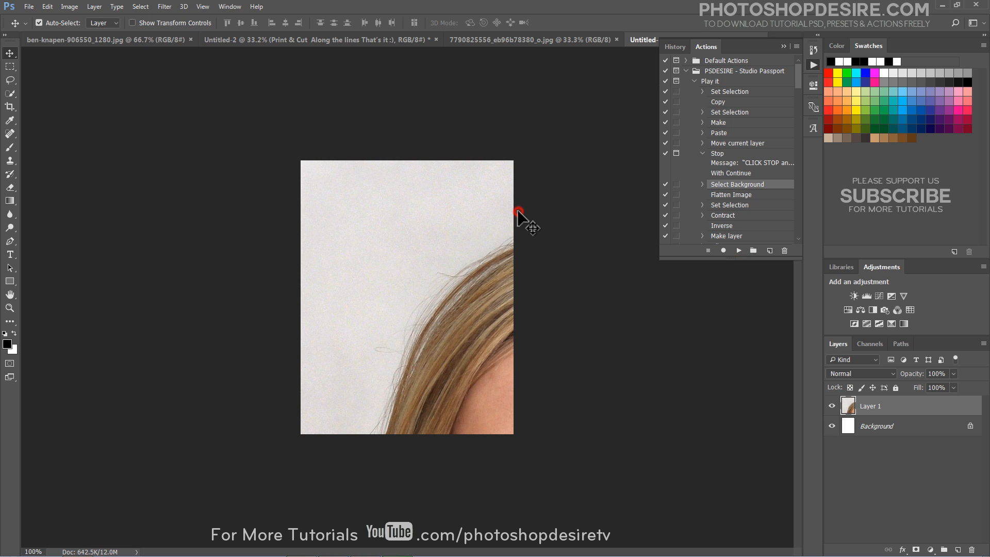
mouse_move(71, 52)
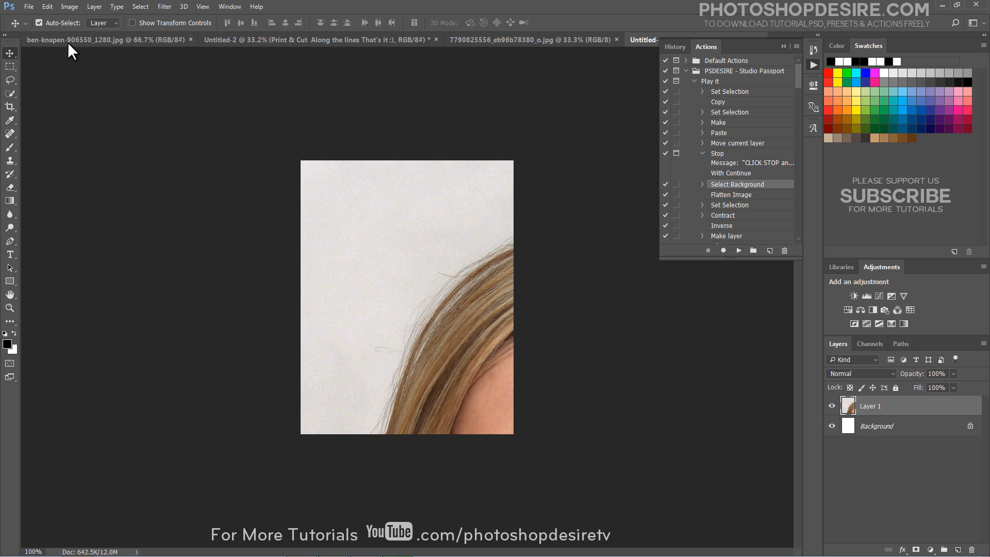
left_click(46, 6)
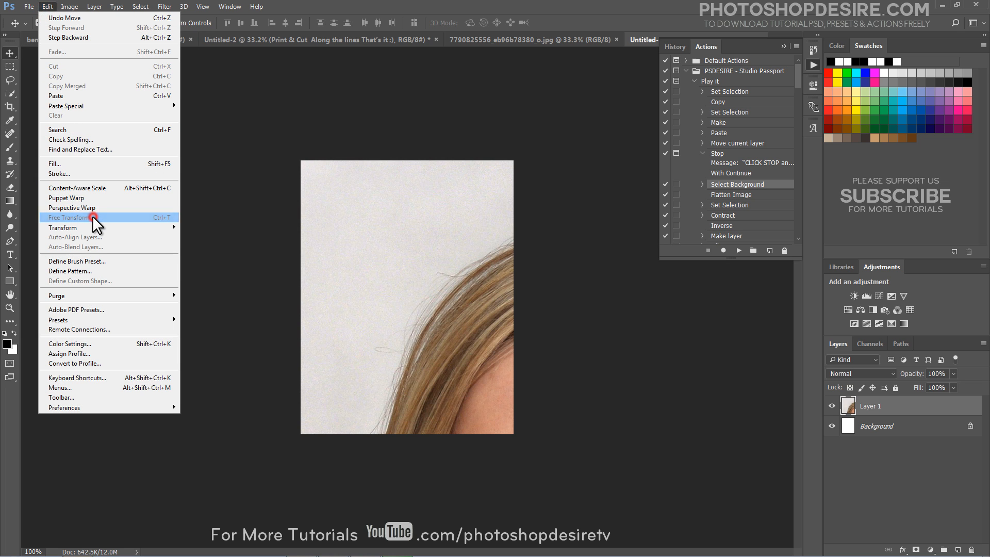
left_click(68, 217)
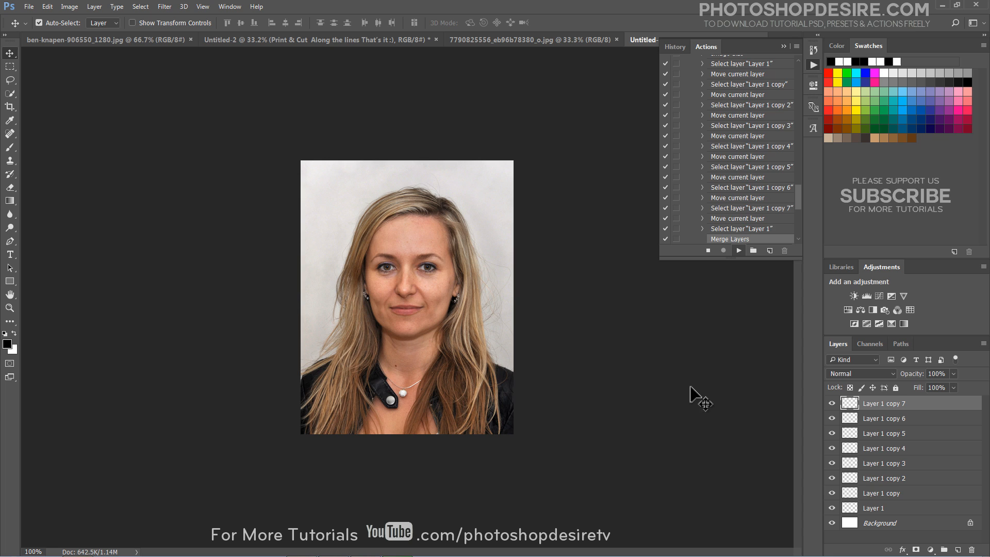
left_click(641, 40)
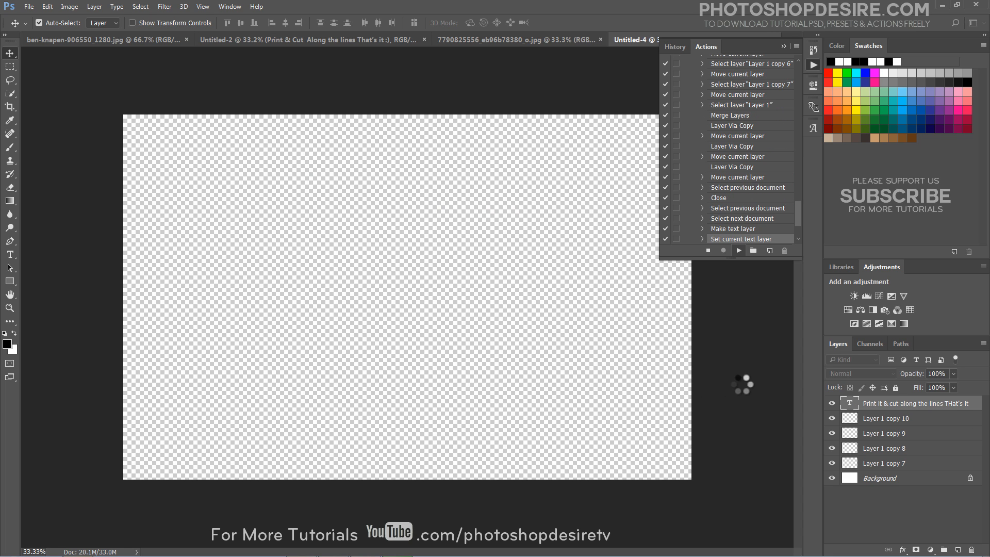